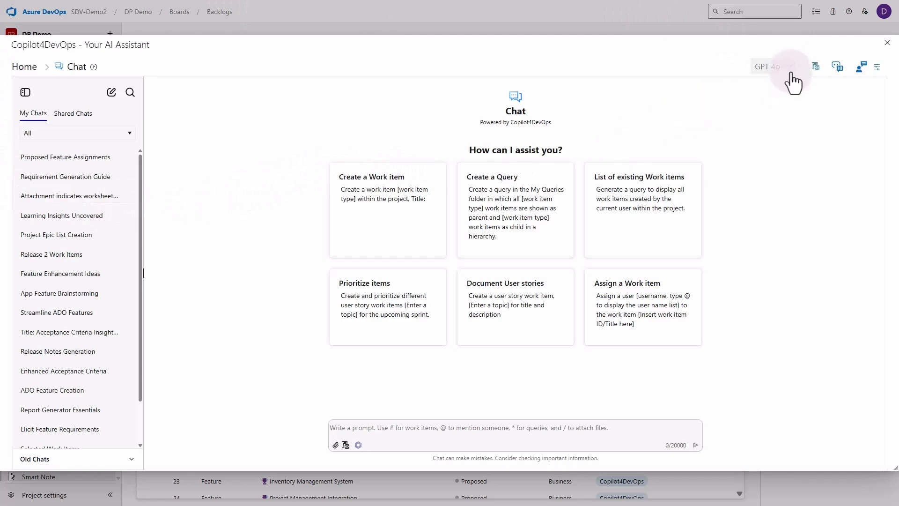
# - Keep GPT 4o selected as the chat model from the model list
pyautogui.click(770, 66)
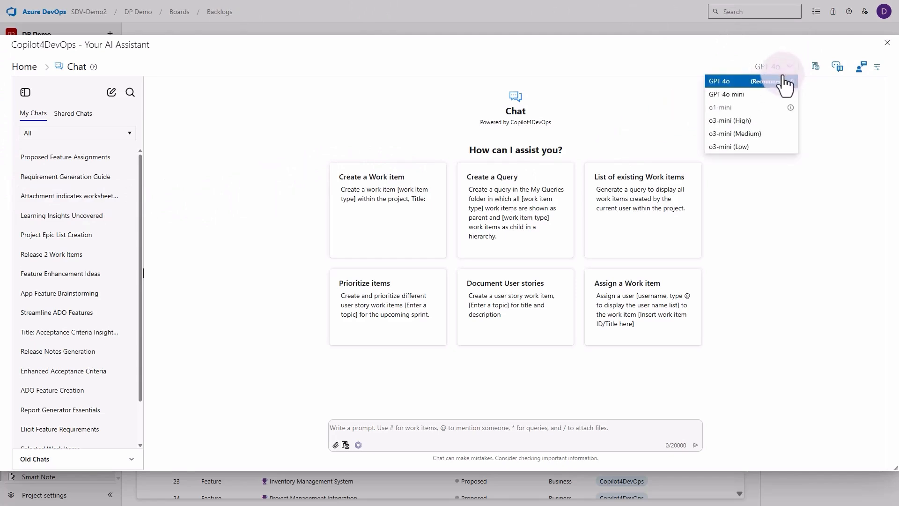
pyautogui.moveTo(745, 94)
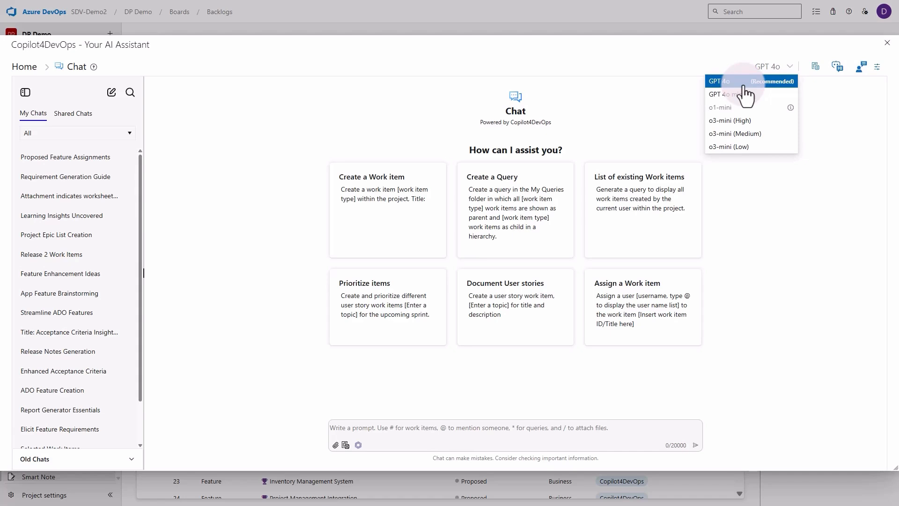
pyautogui.click(286, 390)
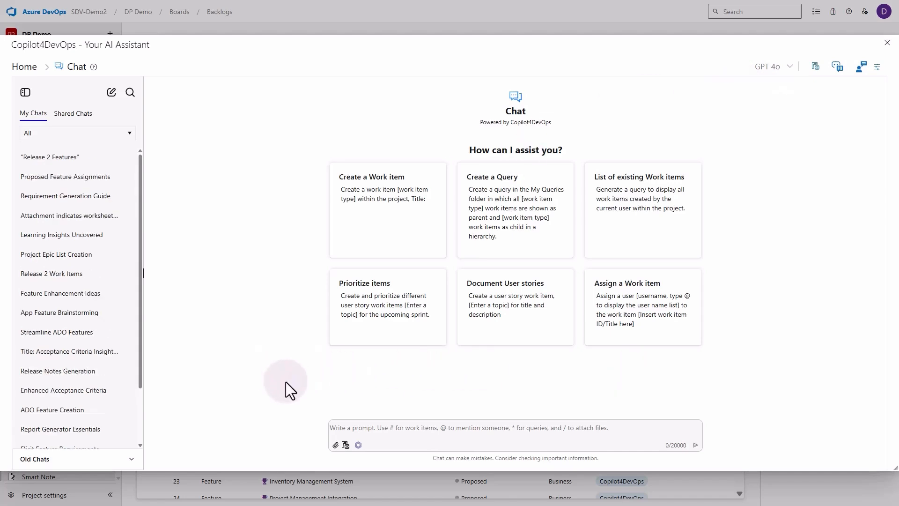
pyautogui.moveTo(293, 402)
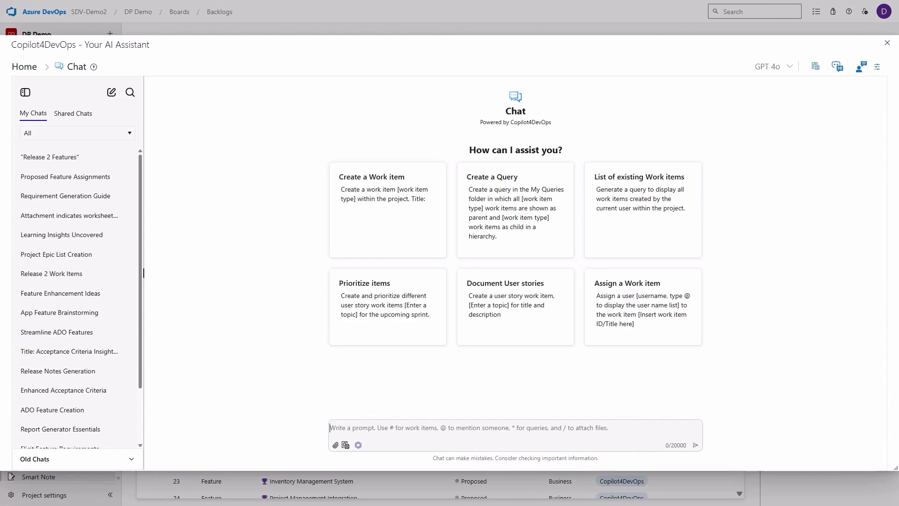
# - Ask the chat to list all Features in the project that have the "Release 2" tag
pyautogui.write('Show all')
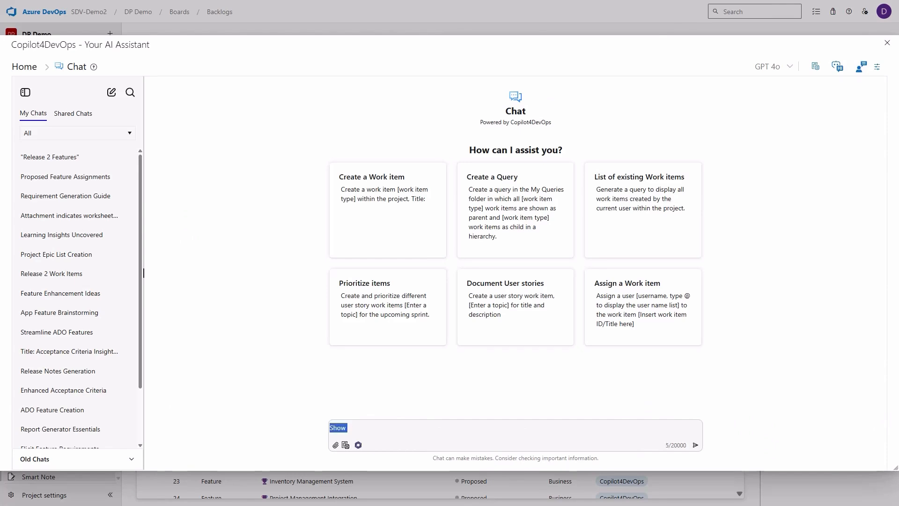
pyautogui.write('List all of the')
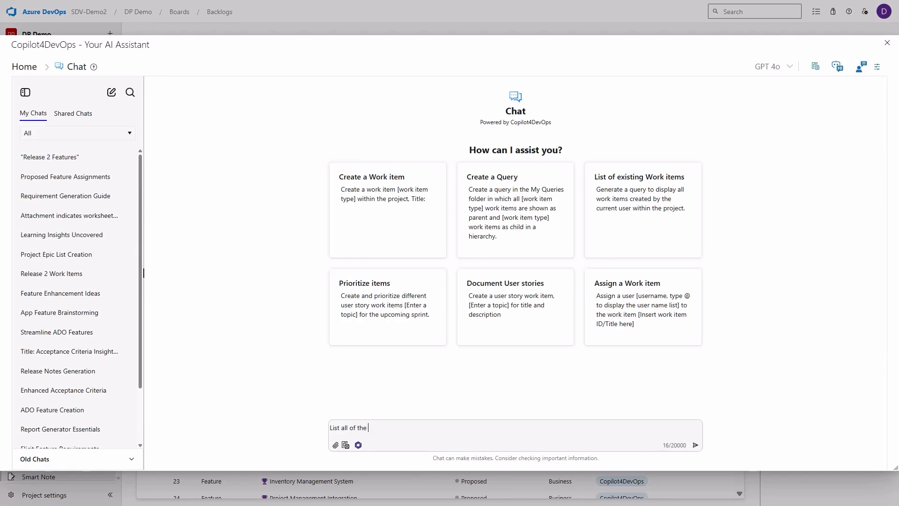
pyautogui.write('Features in my project')
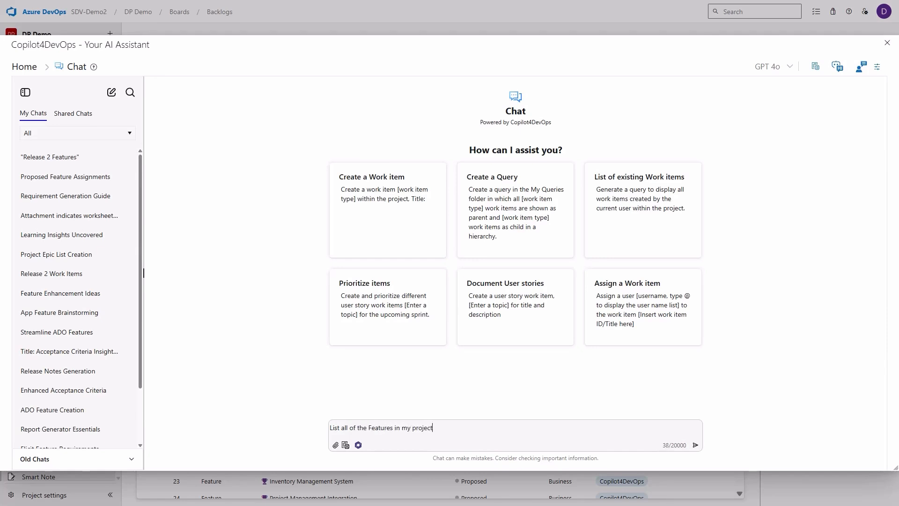
pyautogui.write('that have a "Release')
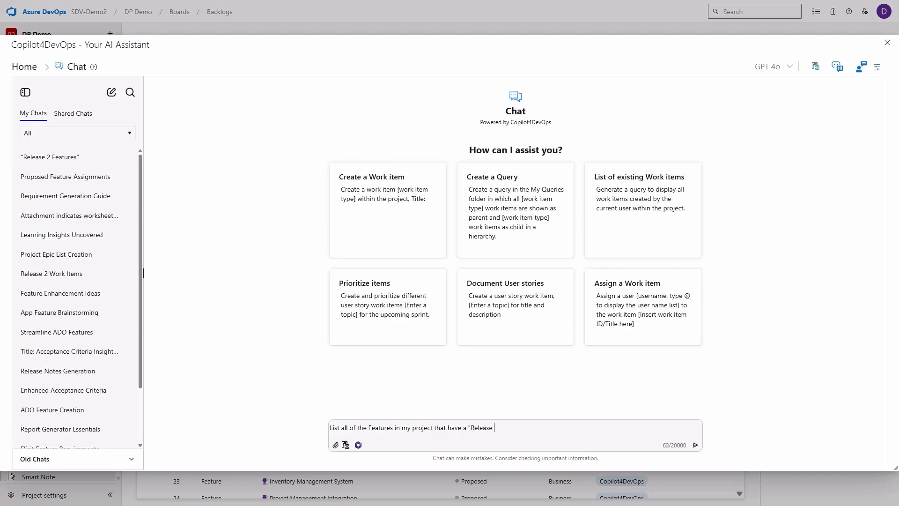
pyautogui.click(696, 444)
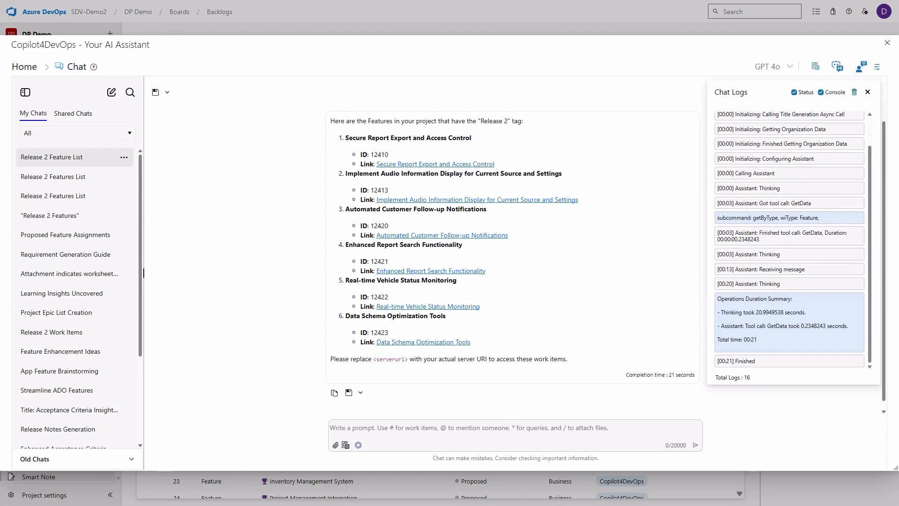
# - Request that work item 12421 be set to Active and its Title, Description and State shown, then send it
pyautogui.click(867, 92)
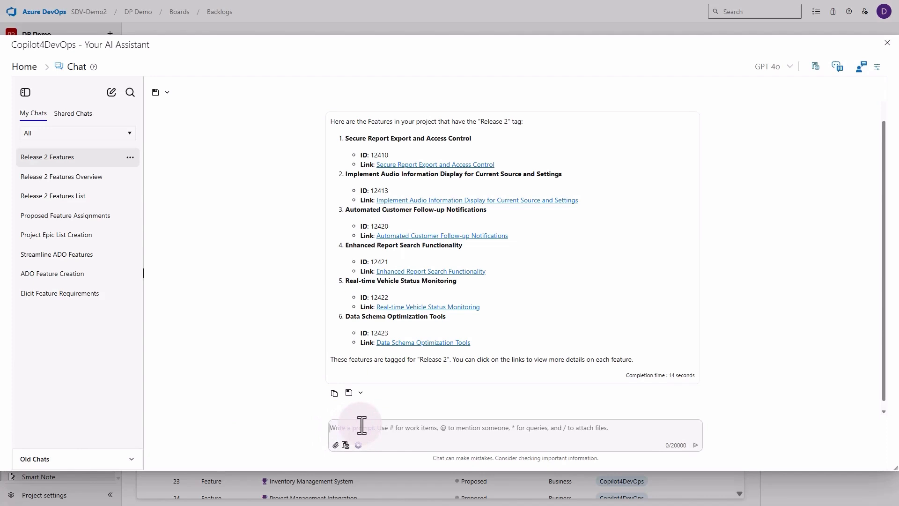
pyautogui.write('For work item 124')
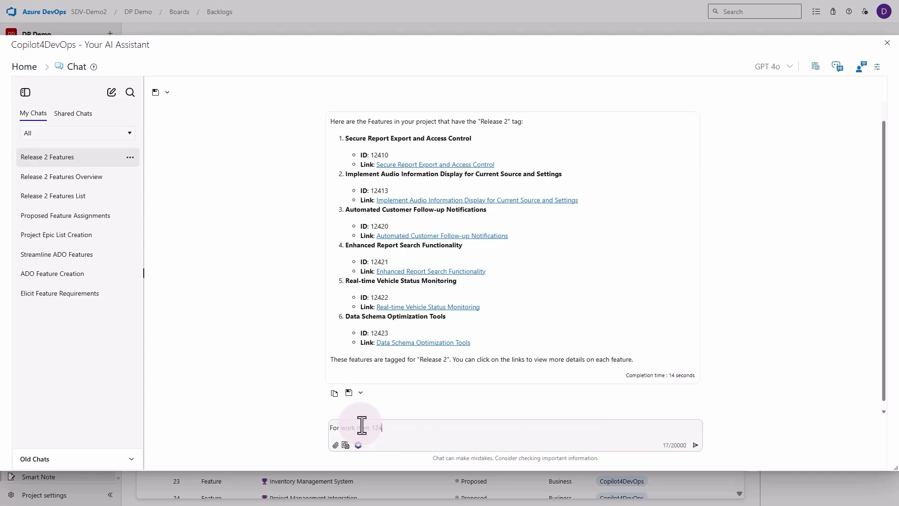
pyautogui.write('21, modify the state to Active. Display')
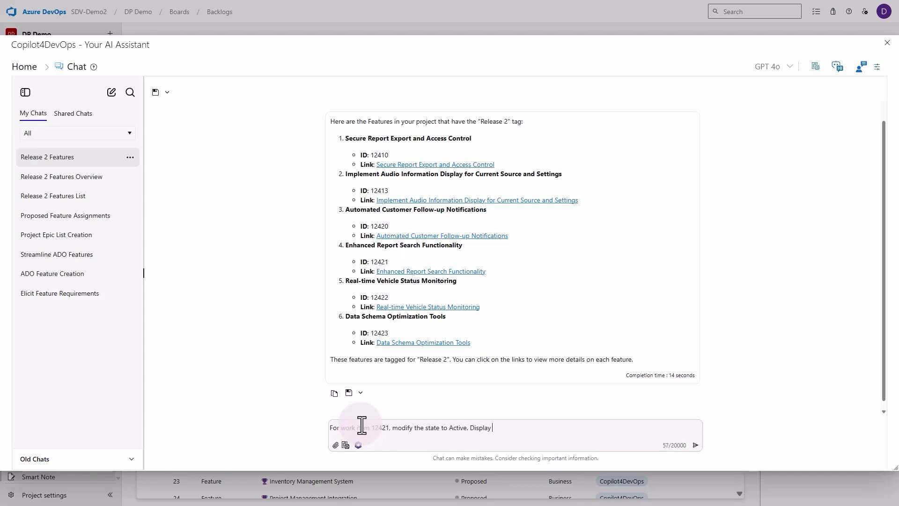
pyautogui.write('the Titl')
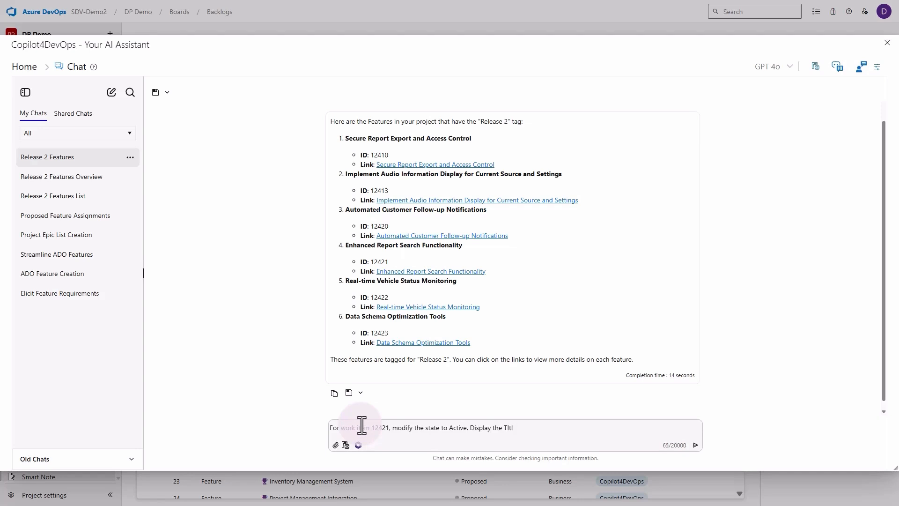
pyautogui.write('e, Descript')
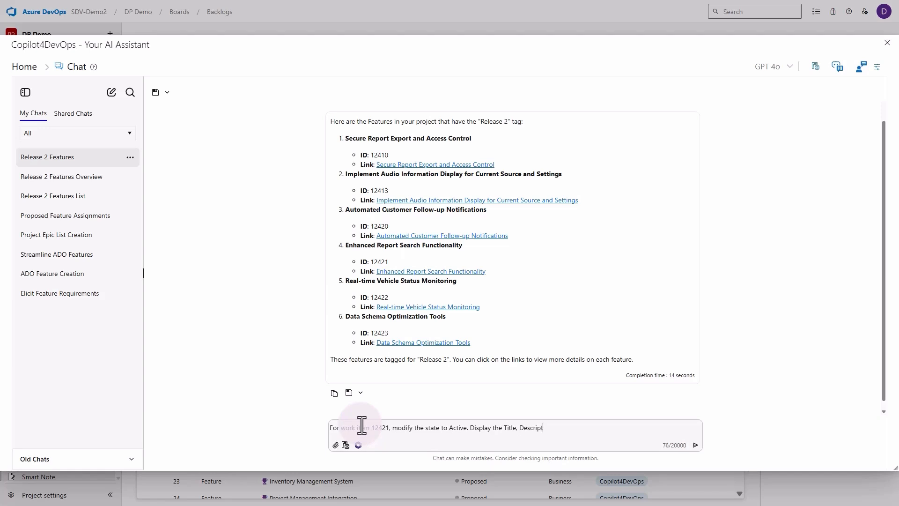
pyautogui.write('ion, State')
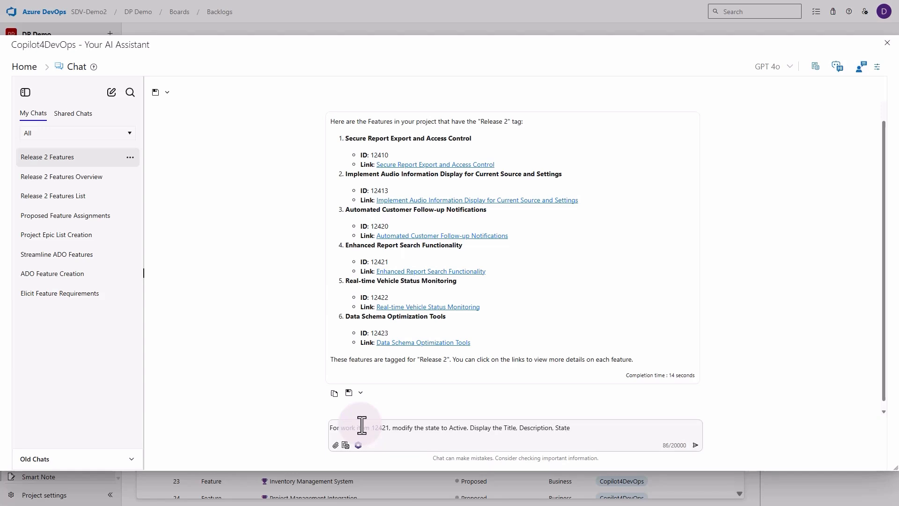
pyautogui.write('f')
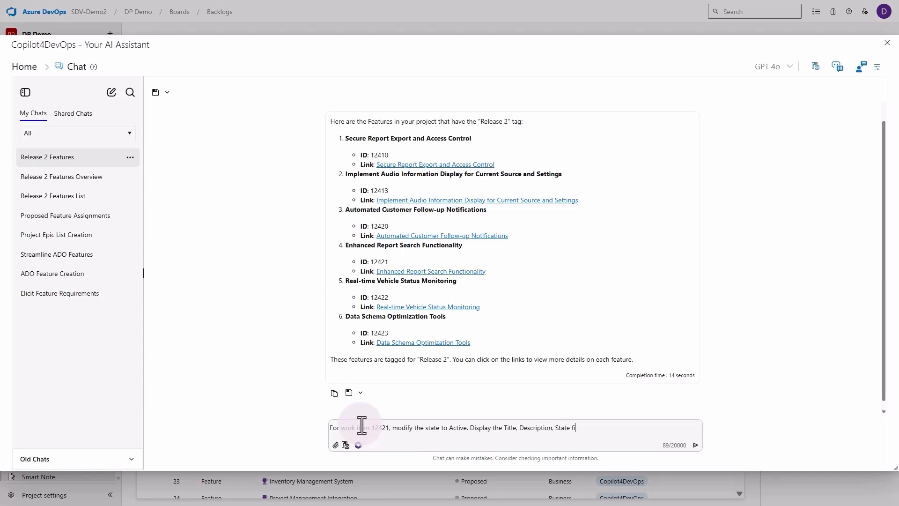
pyautogui.write('ields.')
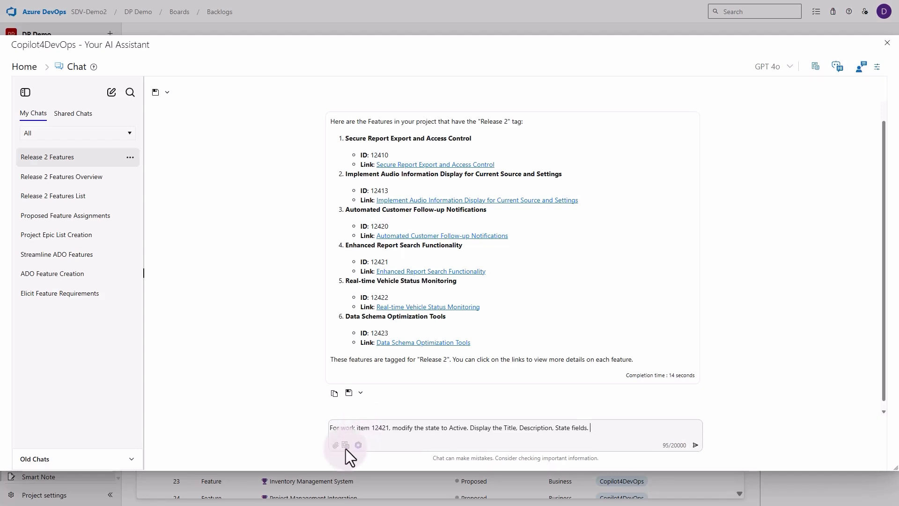
pyautogui.moveTo(346, 445)
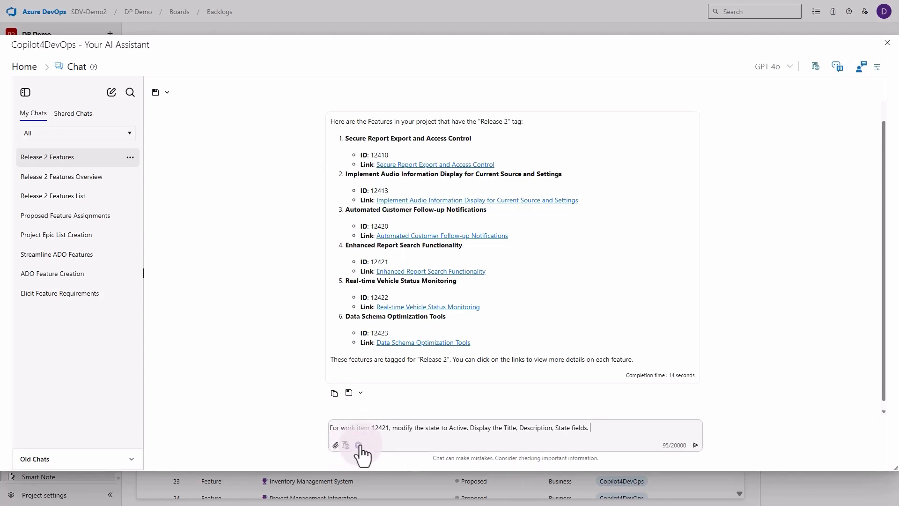
pyautogui.moveTo(357, 445)
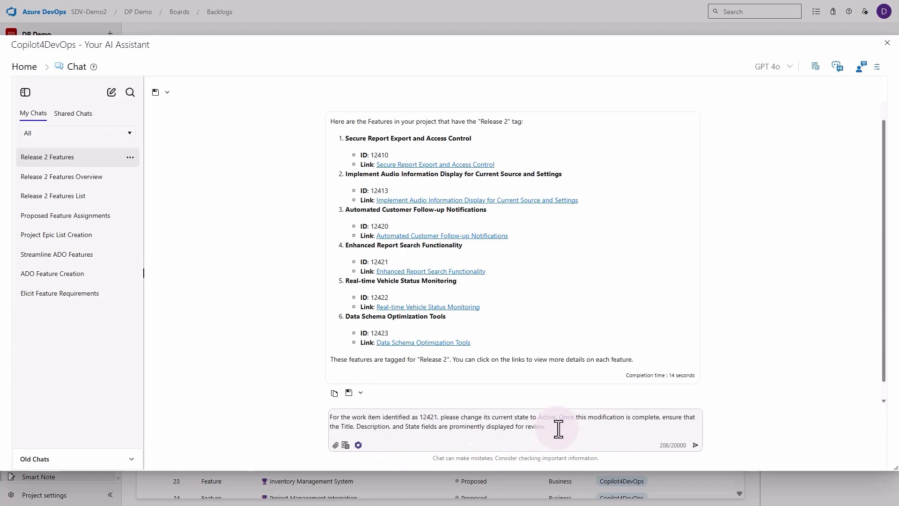
pyautogui.click(694, 445)
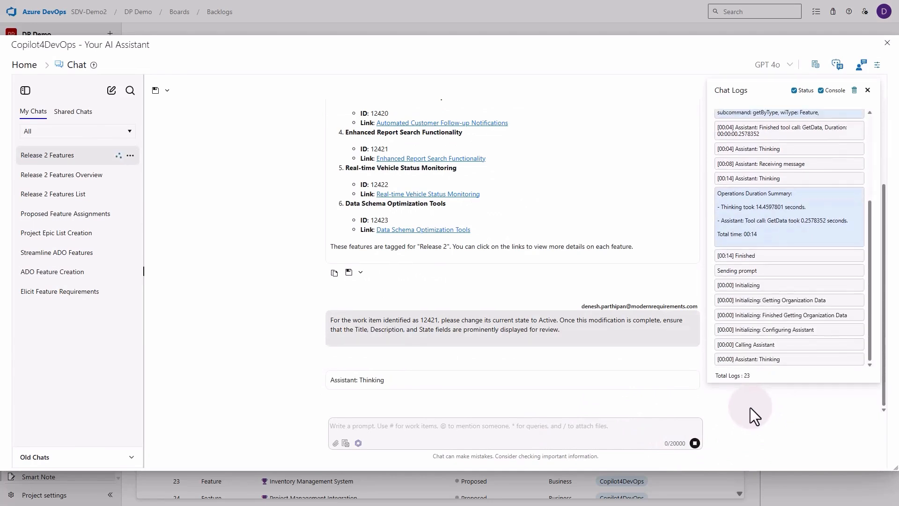
# - Write the work item 12421 state-change request and have Enhance Prompt reword it to 'For the work item identified as 12421...'
pyautogui.click(868, 90)
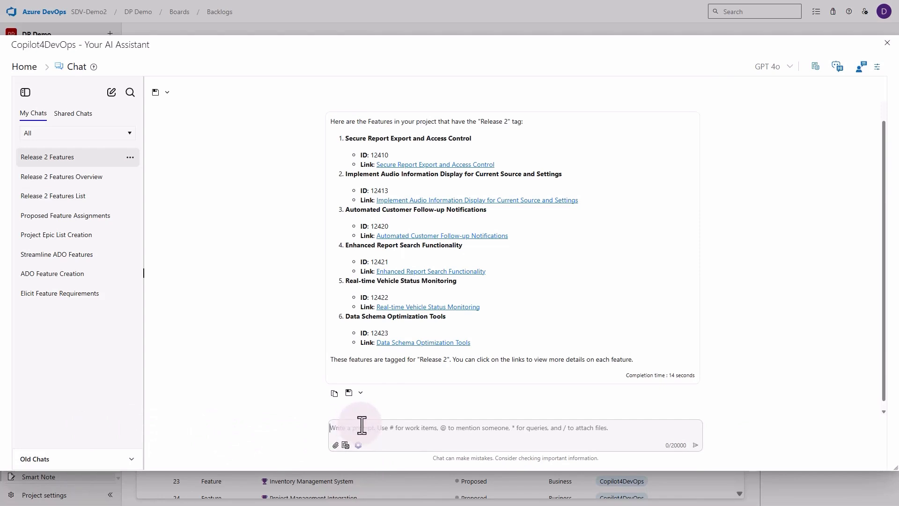
pyautogui.write('For work item 124')
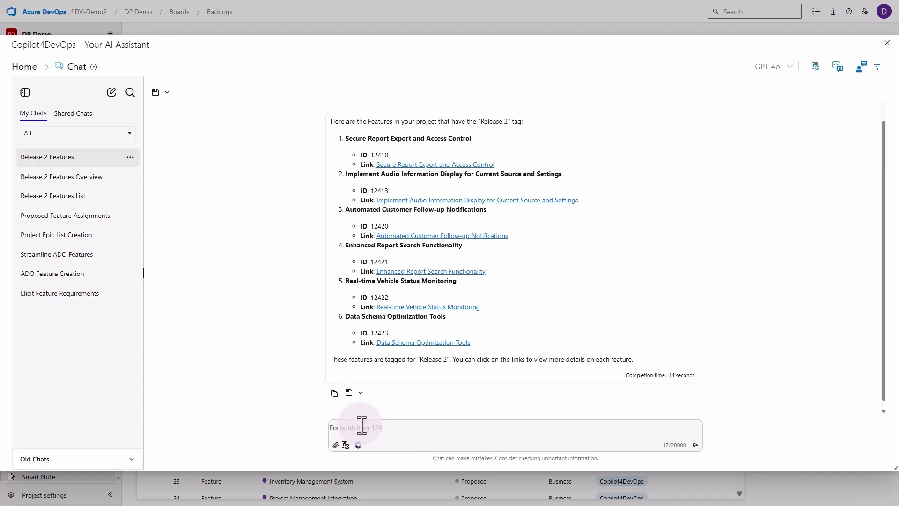
pyautogui.write('1, modify the state to Active. Display')
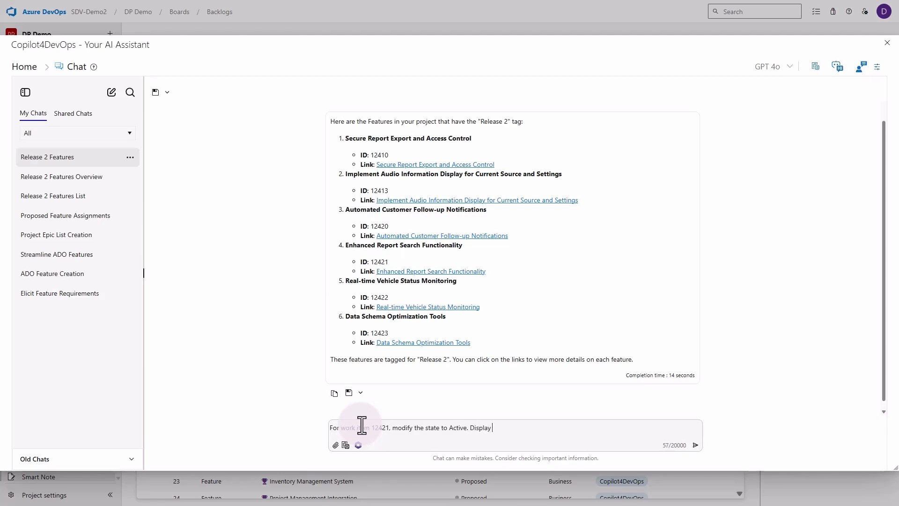
pyautogui.write('the Tlt')
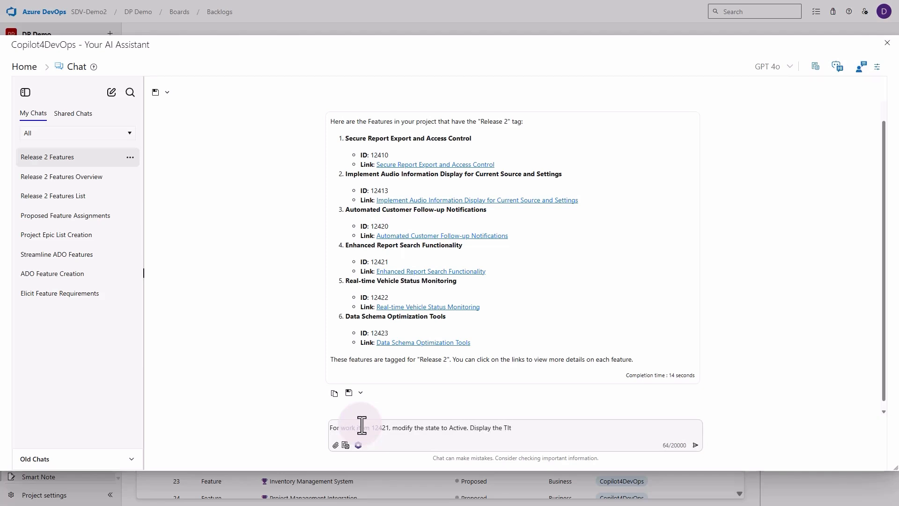
pyautogui.write('e')
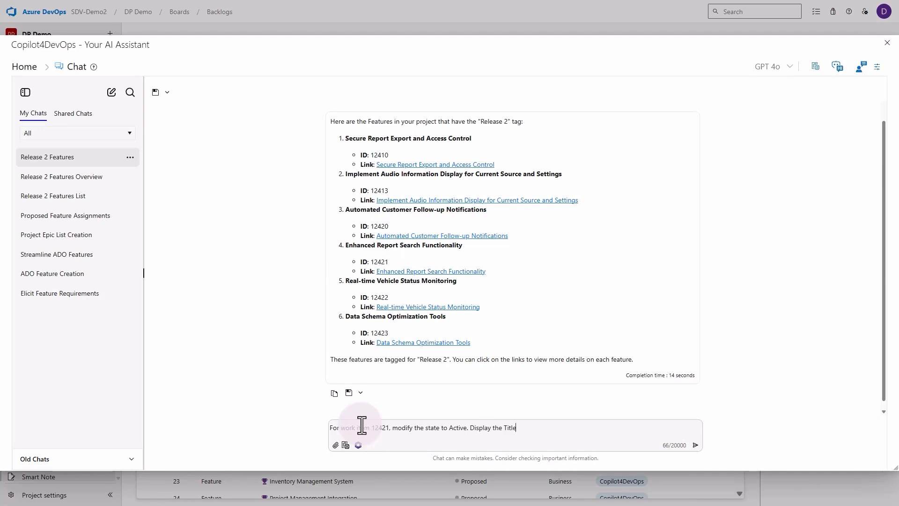
pyautogui.write(', Descript')
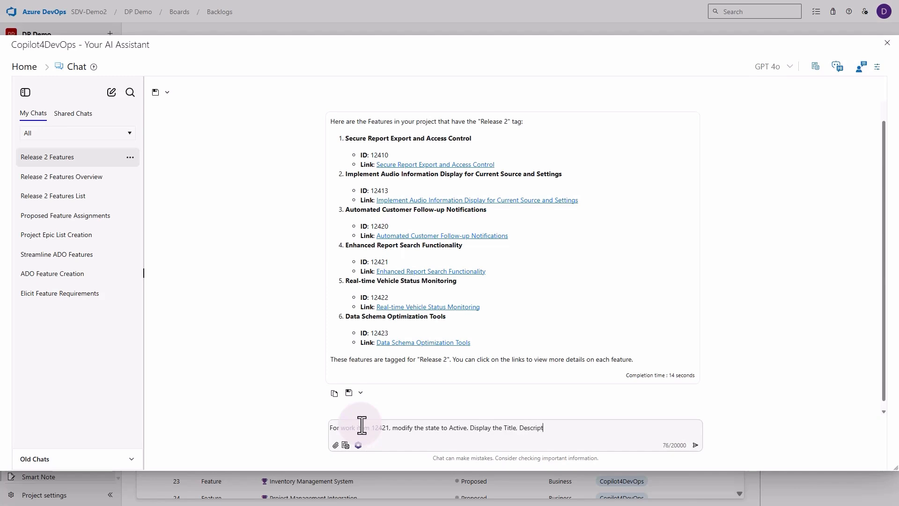
pyautogui.write('ion, State')
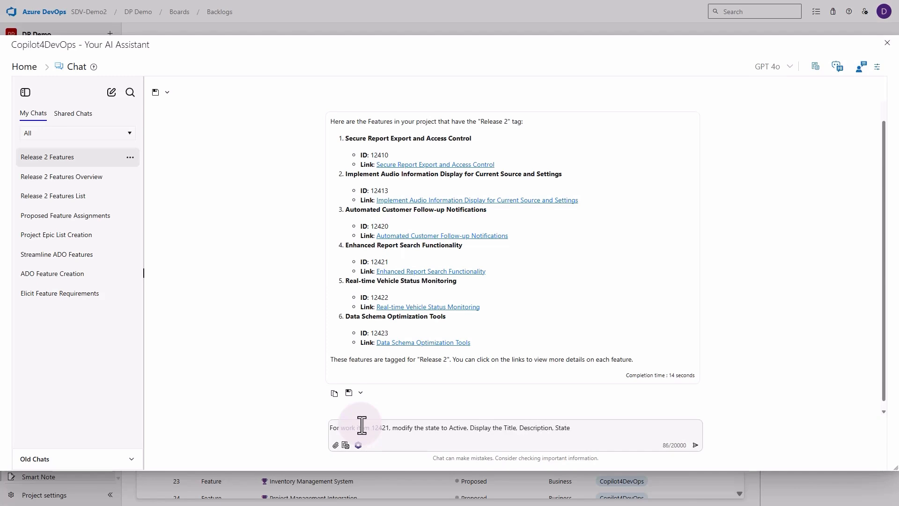
pyautogui.write('f')
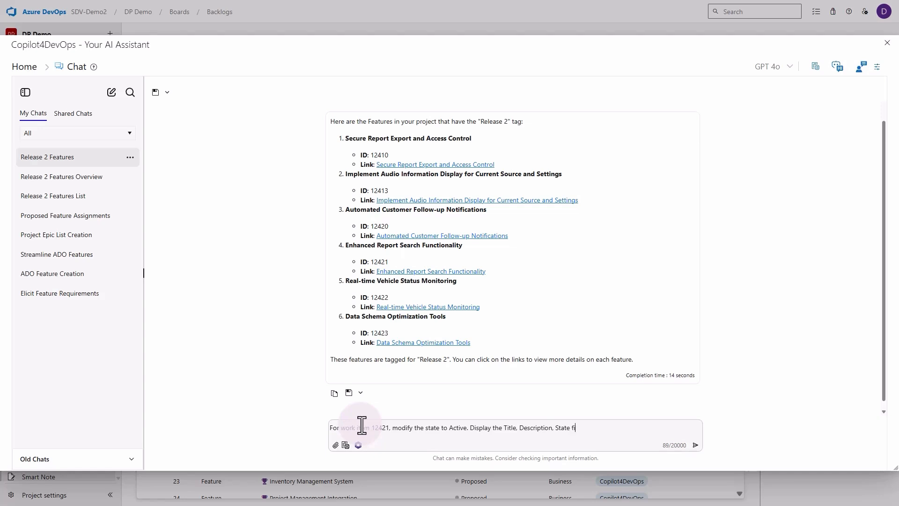
pyautogui.write('ields.')
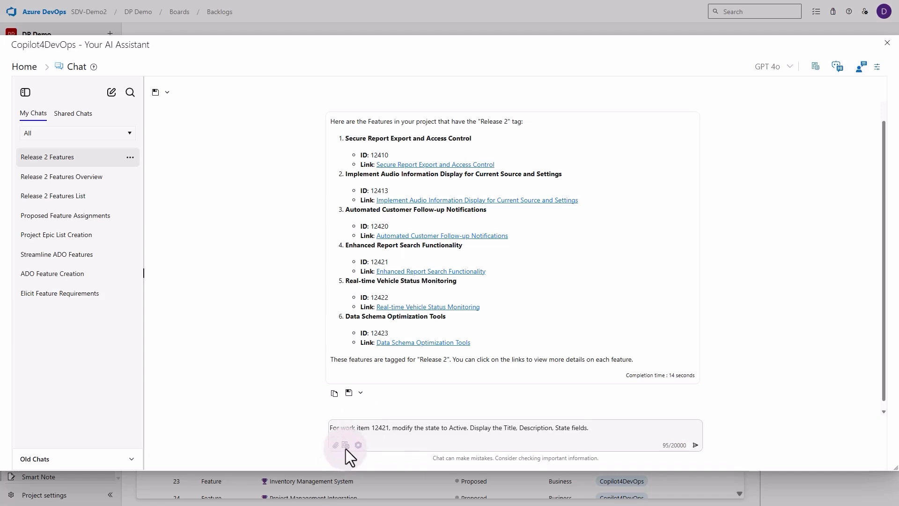
pyautogui.moveTo(358, 445)
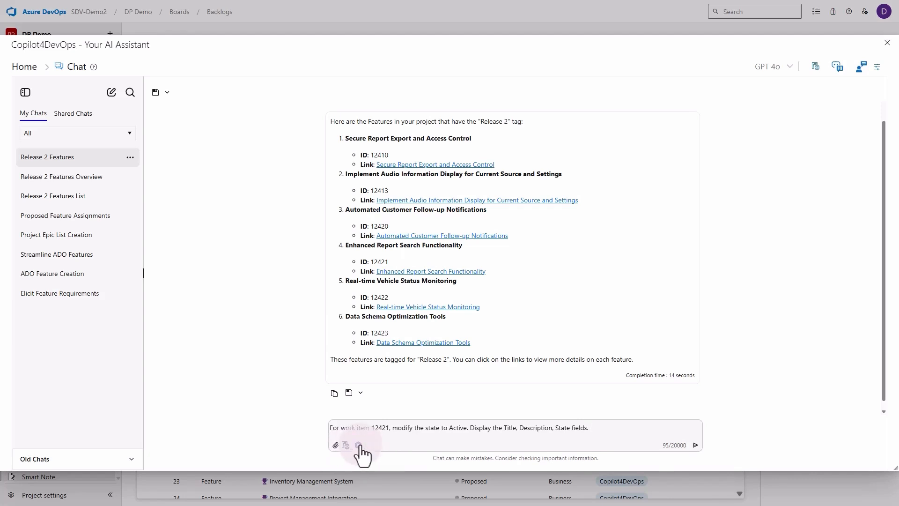
pyautogui.moveTo(357, 445)
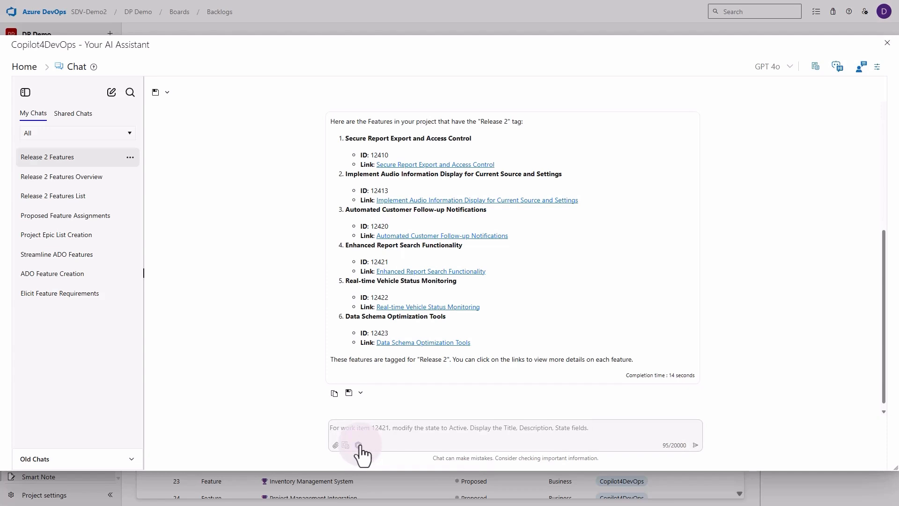
pyautogui.moveTo(637, 448)
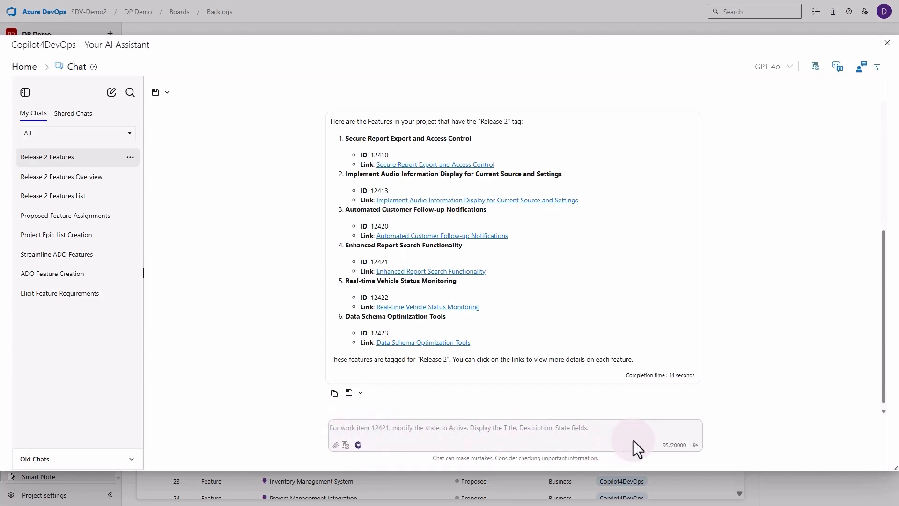
pyautogui.write('For the work item identified as 12421, please change its current state to Active. Once this modification is complete, ensure that the Title, Description, and State fields are prominently displayed for review.')
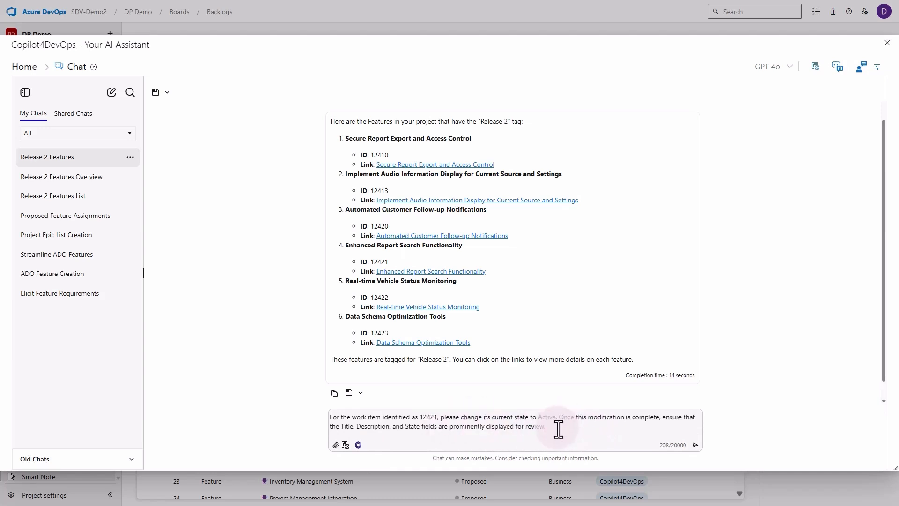
# - Send the enhanced request so work item 12421 becomes Active, then hide the chat logs
pyautogui.click(694, 445)
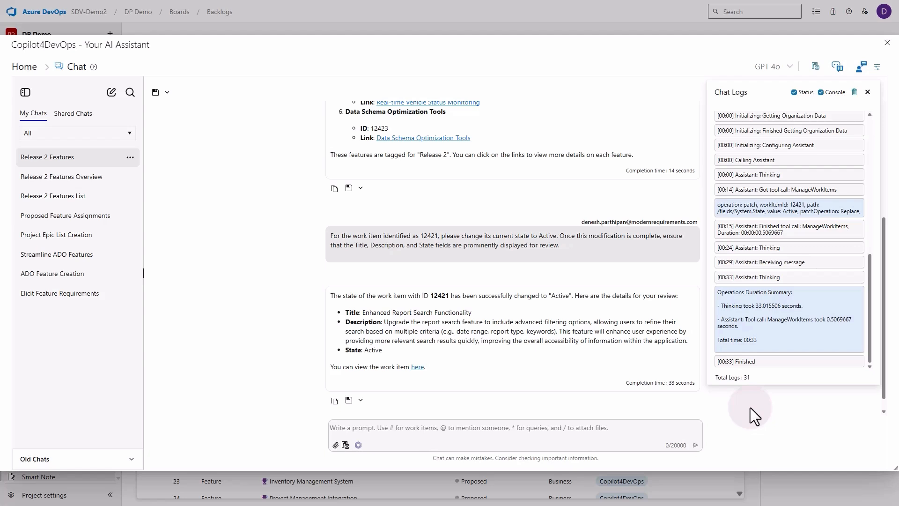
pyautogui.moveTo(521, 318)
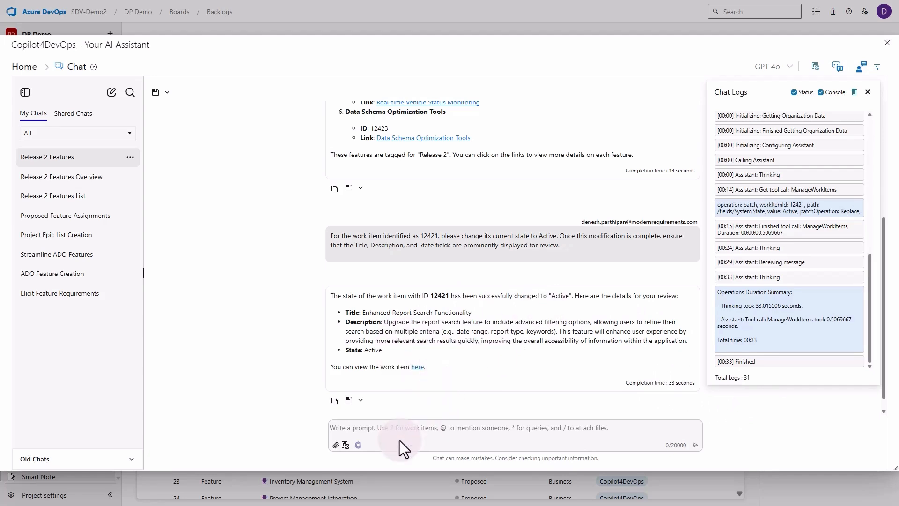
pyautogui.click(867, 92)
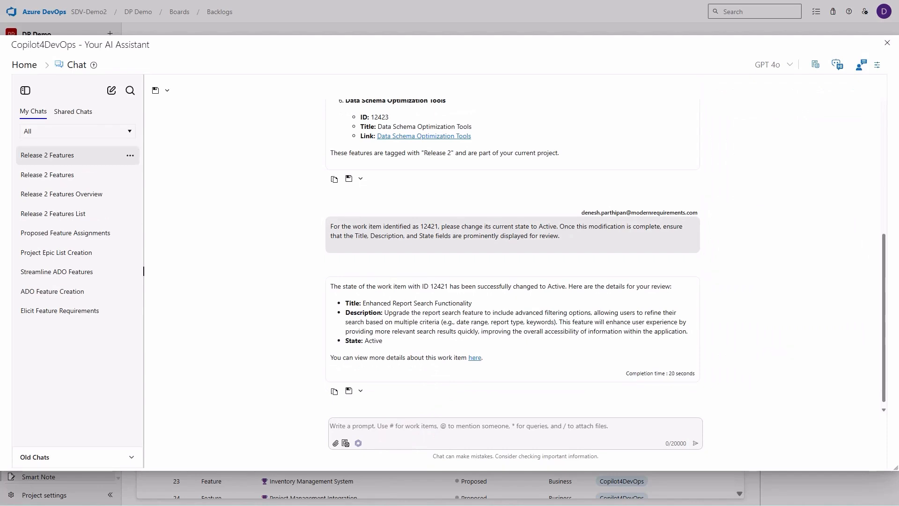
pyautogui.moveTo(502, 492)
pyautogui.write('For this Feature, create a list')
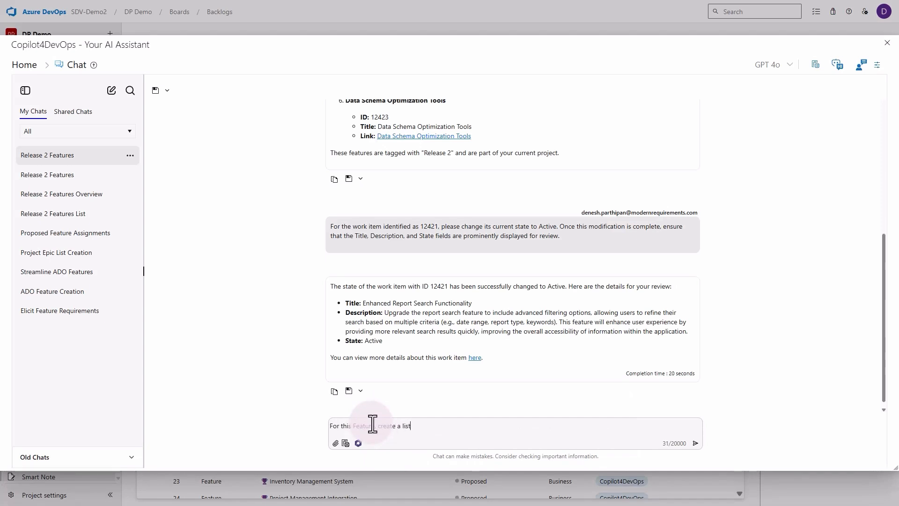
# - Ask for User Stories with Title, Description and Acceptance Criteria for the search feature and review the five returned
pyautogui.write('of User Stories')
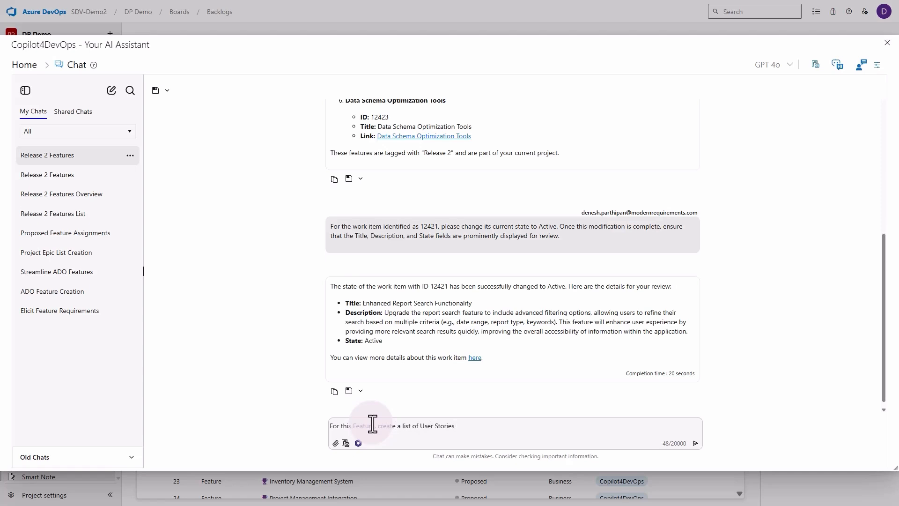
pyautogui.write('with their Title.')
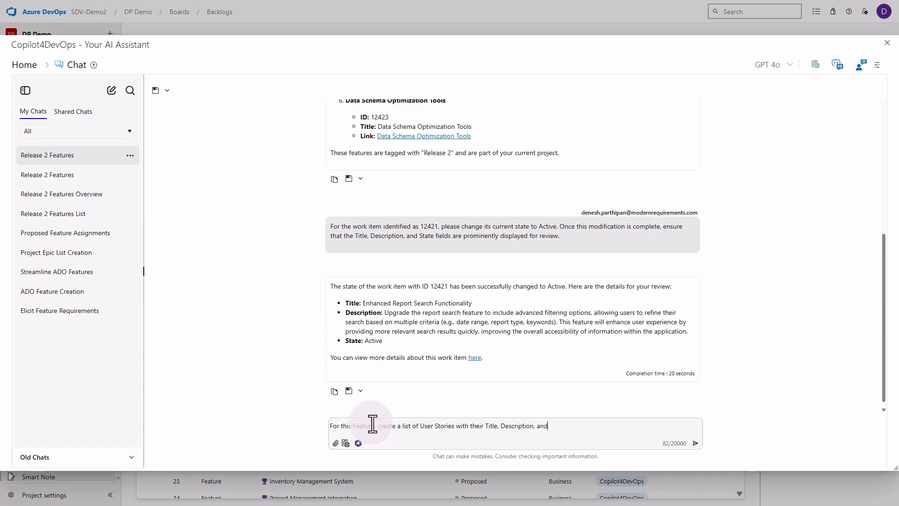
pyautogui.write('Acceptance Crit')
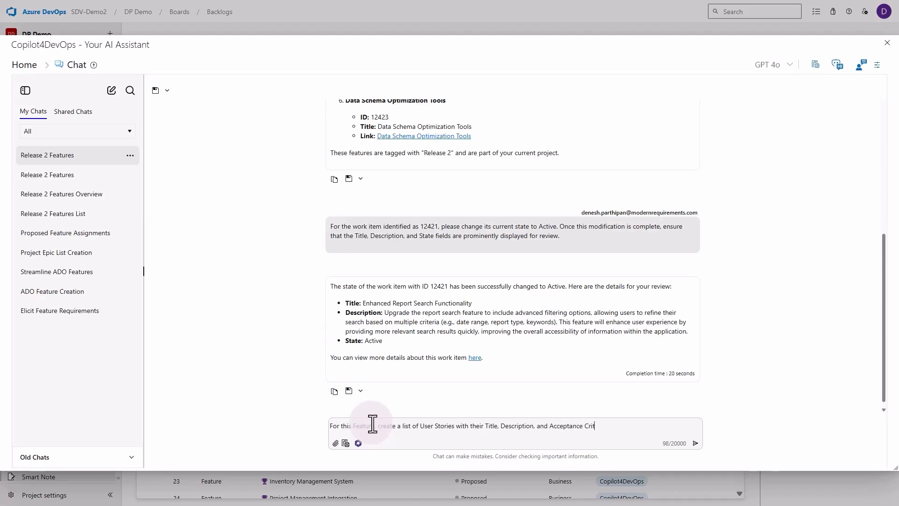
pyautogui.write('eria')
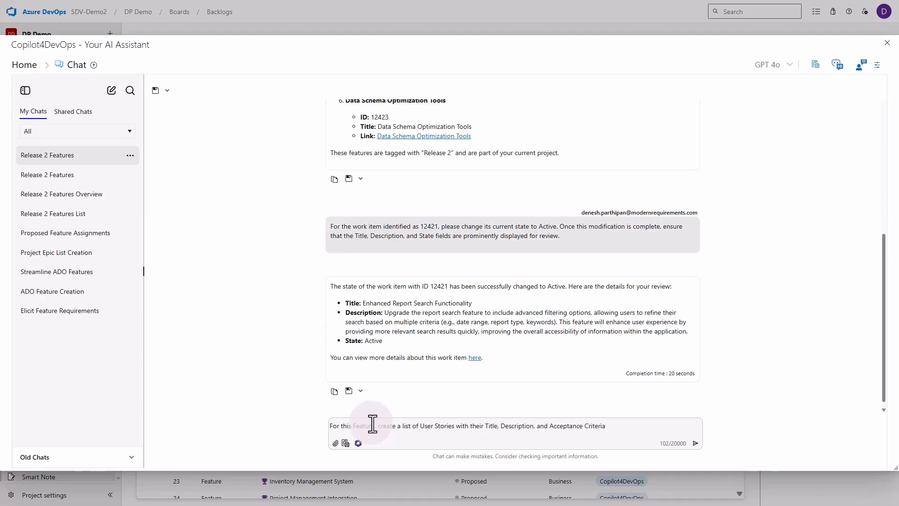
pyautogui.click(696, 443)
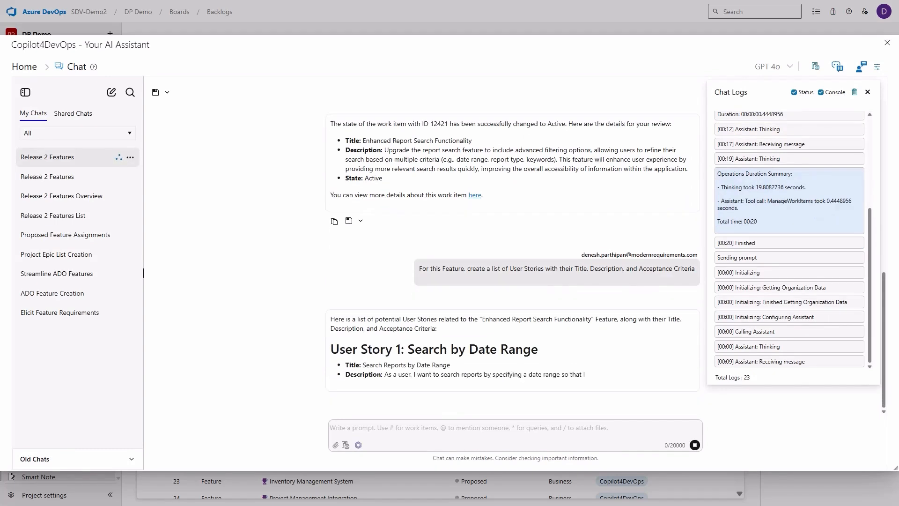
pyautogui.scroll(-3)
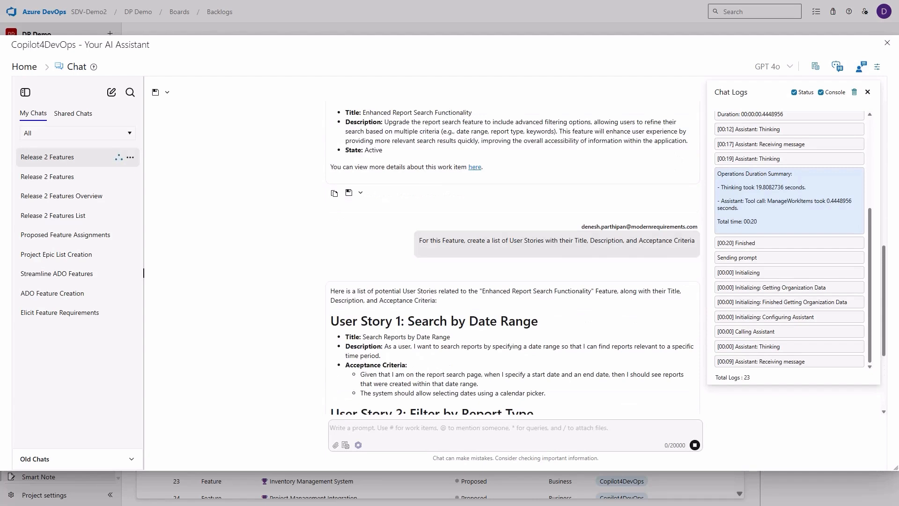
pyautogui.scroll(-3)
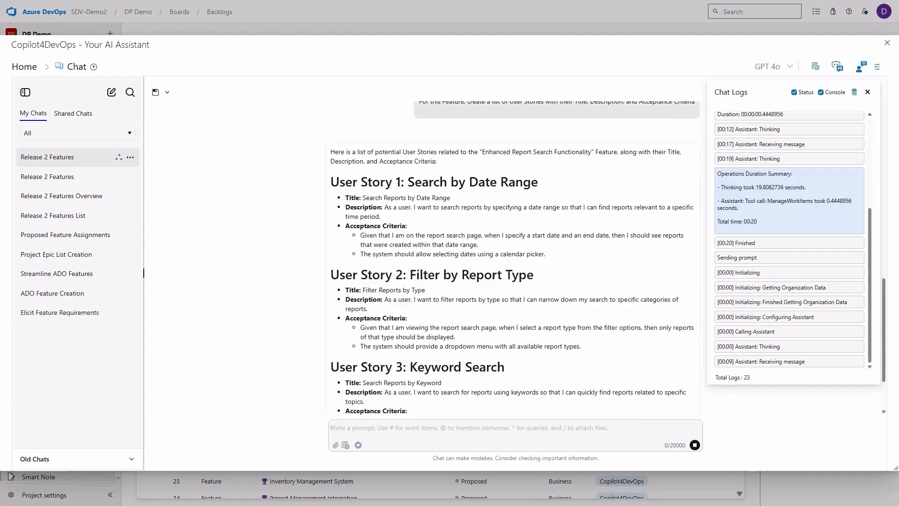
pyautogui.scroll(-3)
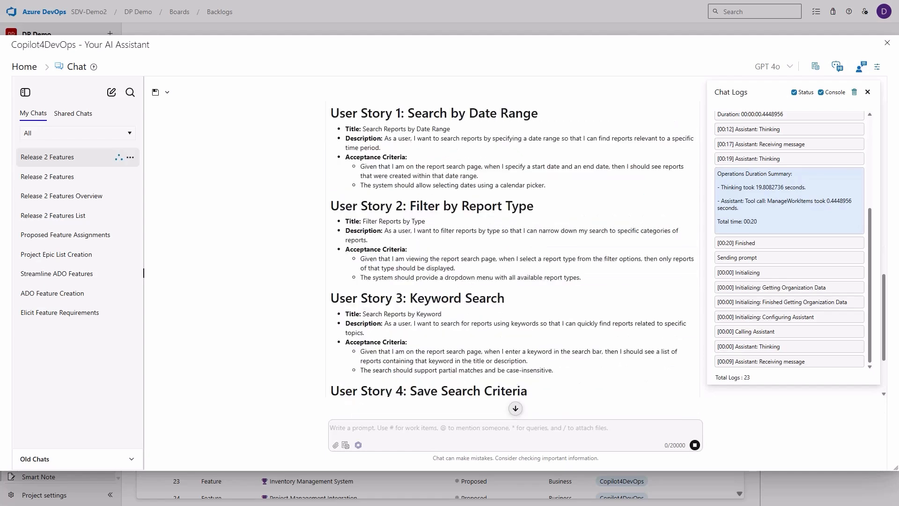
pyautogui.scroll(-3)
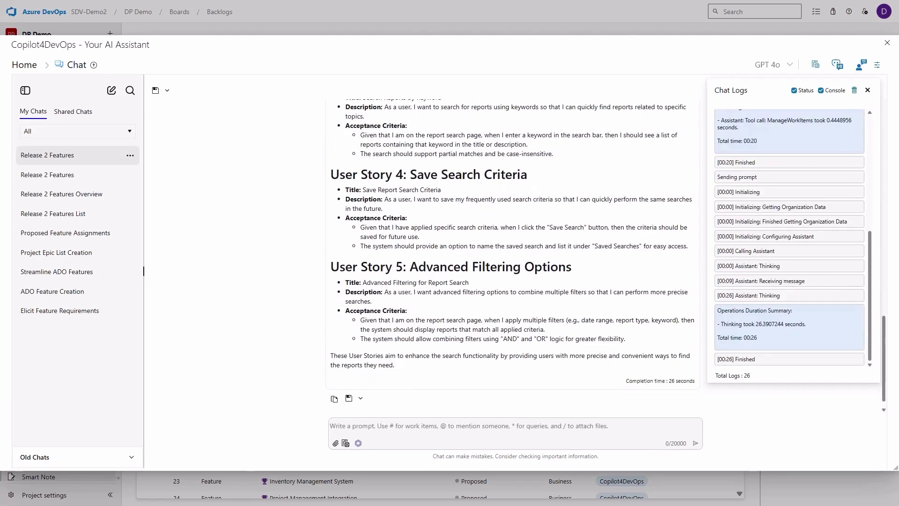
pyautogui.moveTo(381, 427)
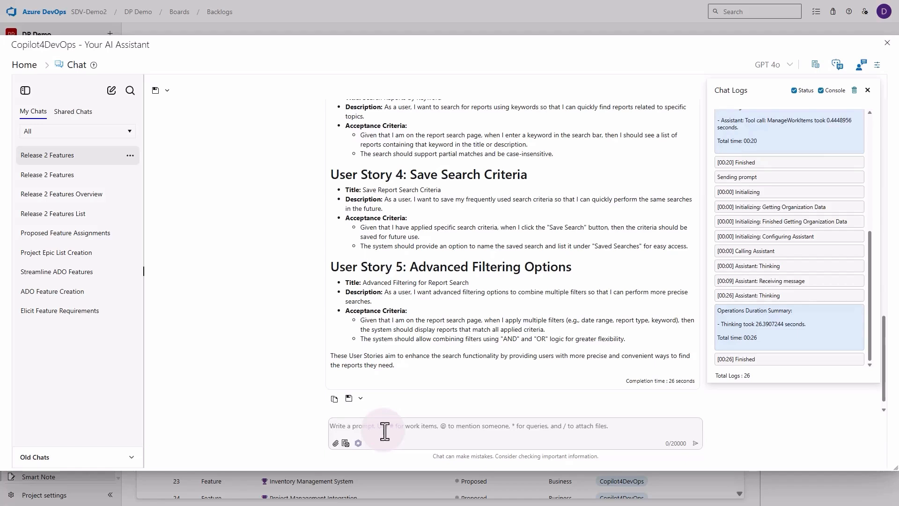
# - Ask to create all these User Story work items in the project, yielding items 12516–12520 with links
pyautogui.write('Cr')
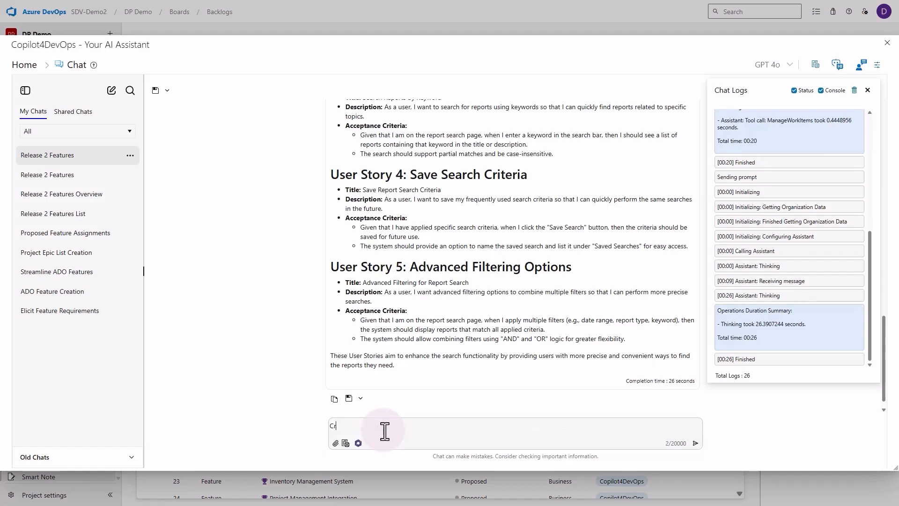
pyautogui.write('Create all of')
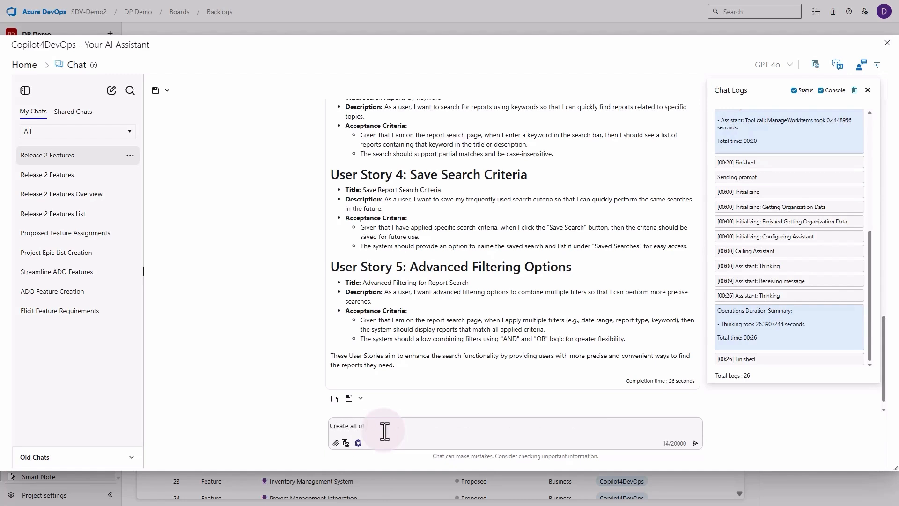
pyautogui.write('these Use')
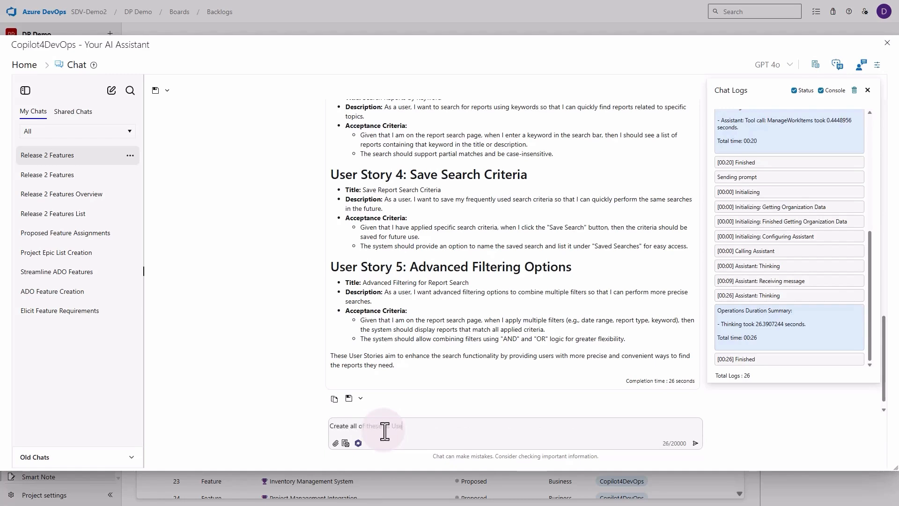
pyautogui.write('Story work itemsm in my p')
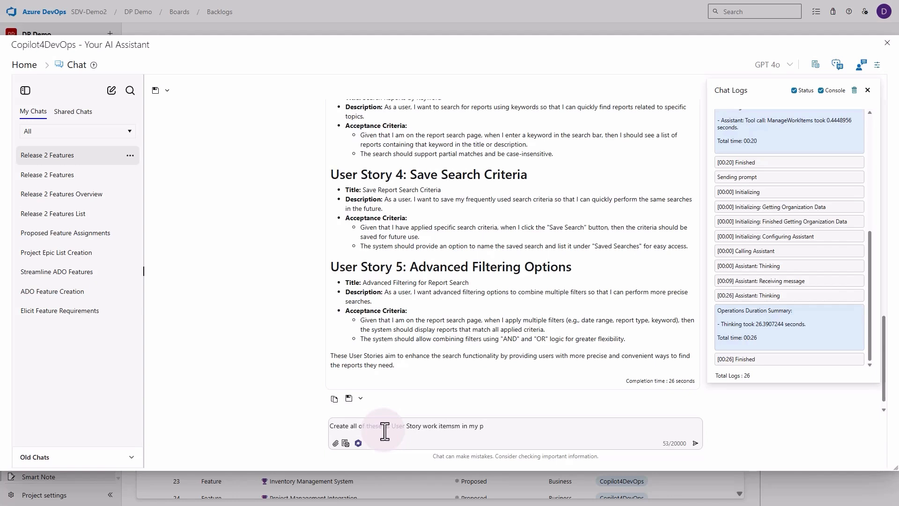
pyautogui.write('roj')
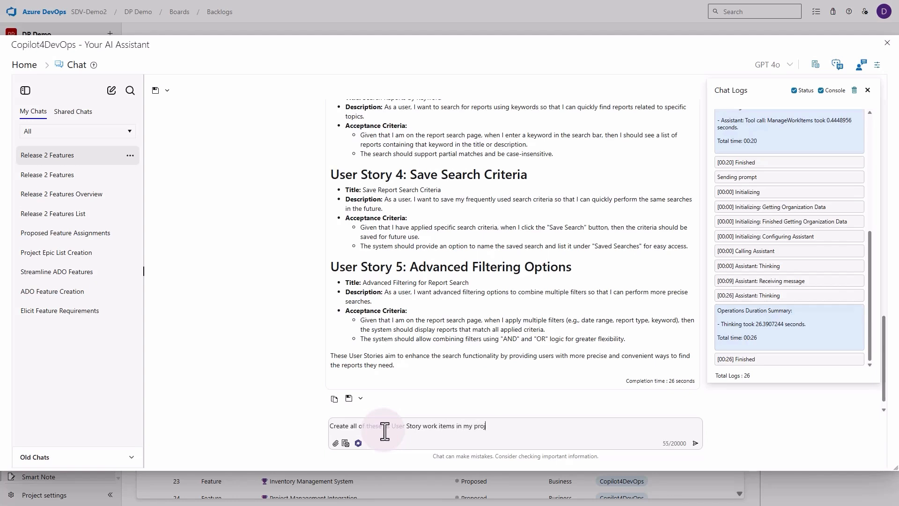
pyautogui.write('ect and prov')
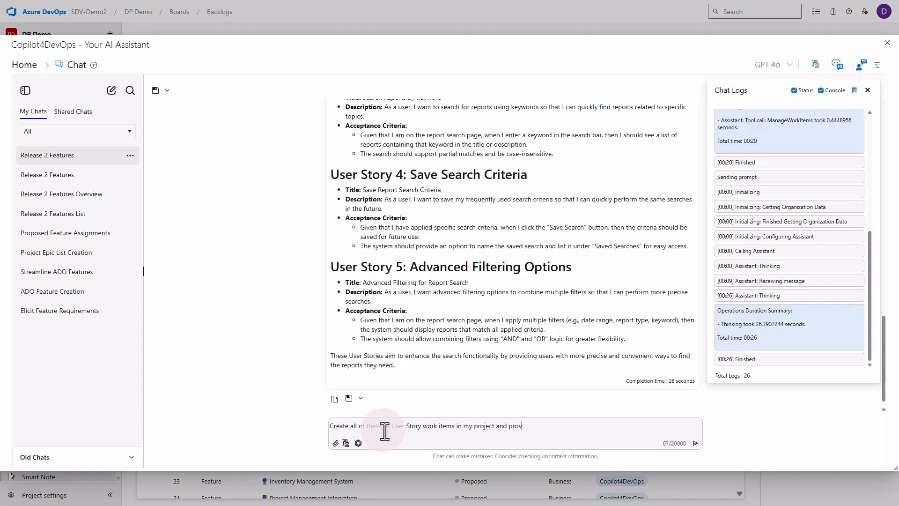
pyautogui.click(695, 443)
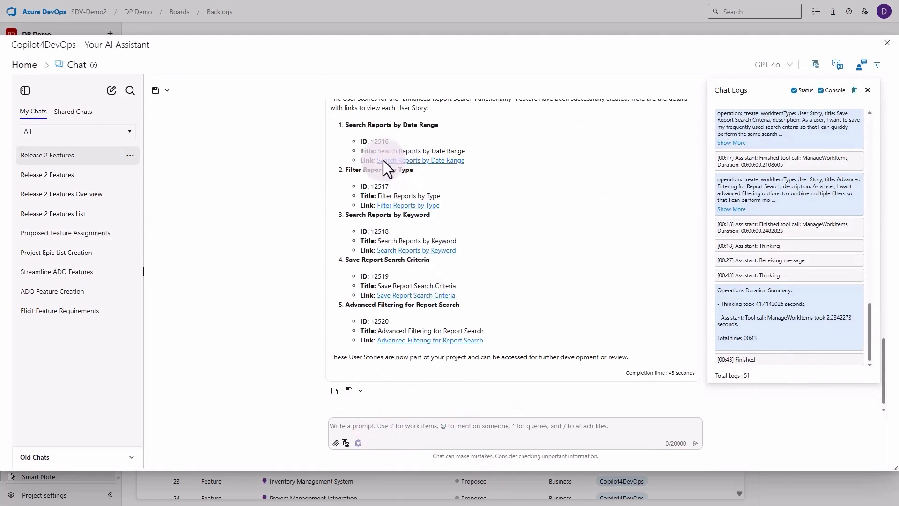
pyautogui.click(419, 151)
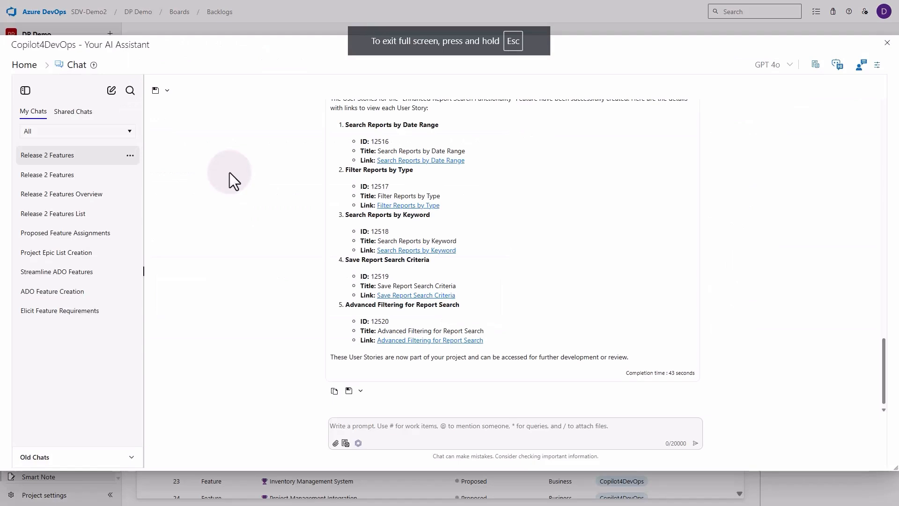
pyautogui.moveTo(349, 192)
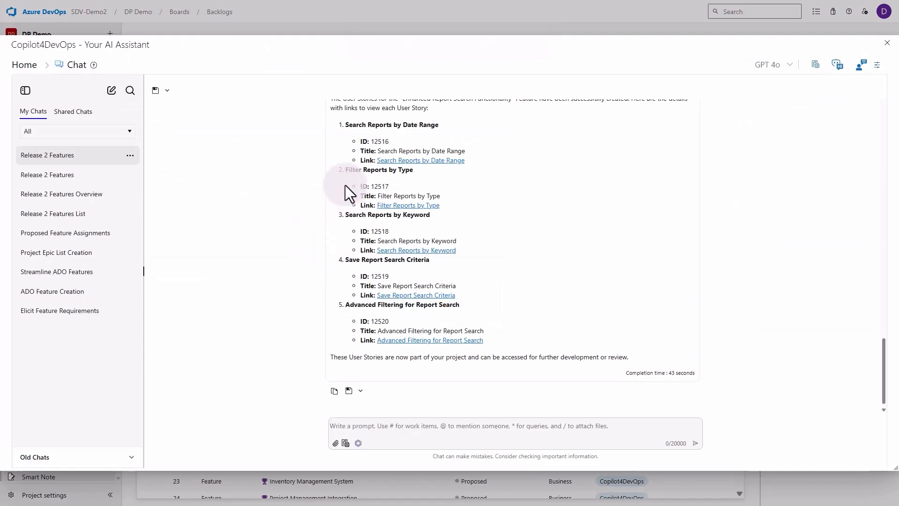
pyautogui.moveTo(405, 430)
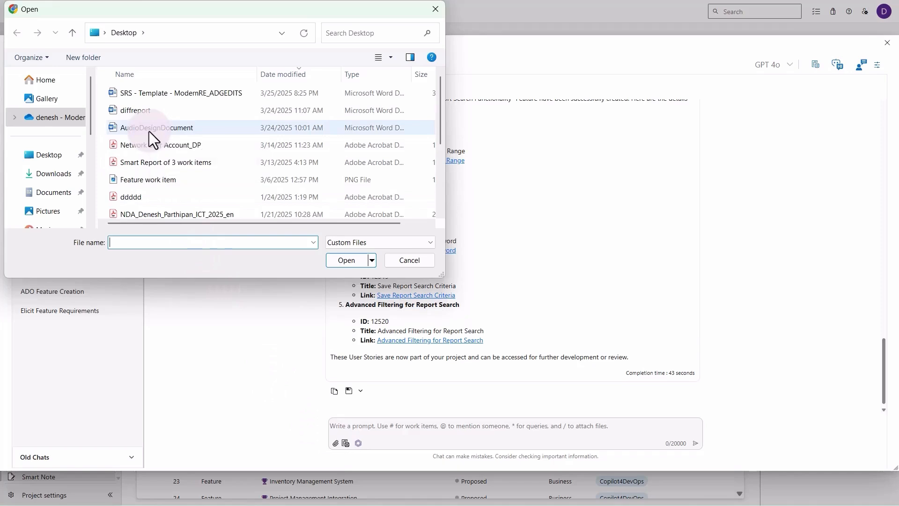
# - Attach AudioDesignDocument from the Desktop to the chat message
pyautogui.click(408, 260)
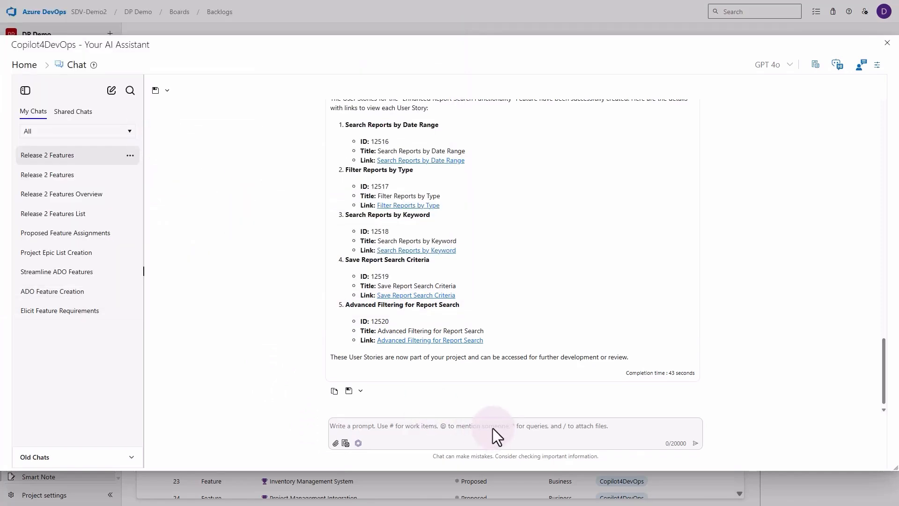
pyautogui.click(335, 443)
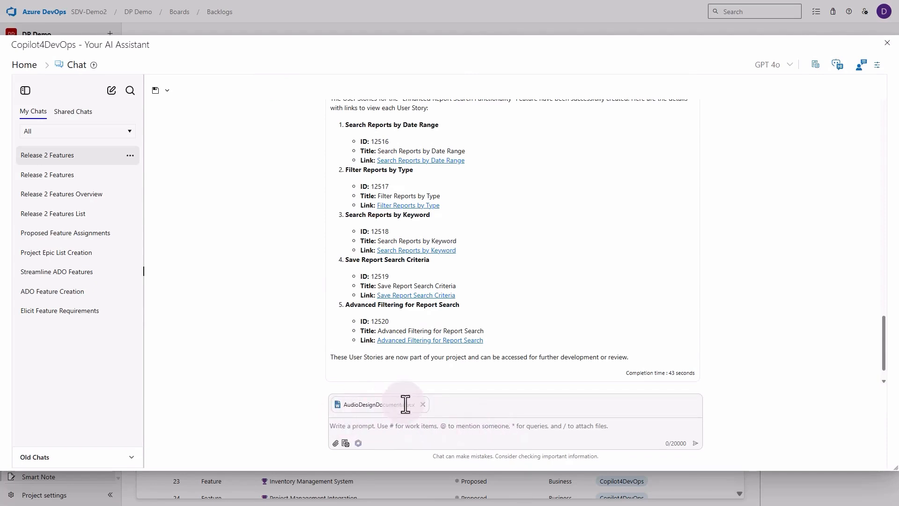
# - Ask to generate a list of project Requirements from the attached document and send it
pyautogui.write('Fro')
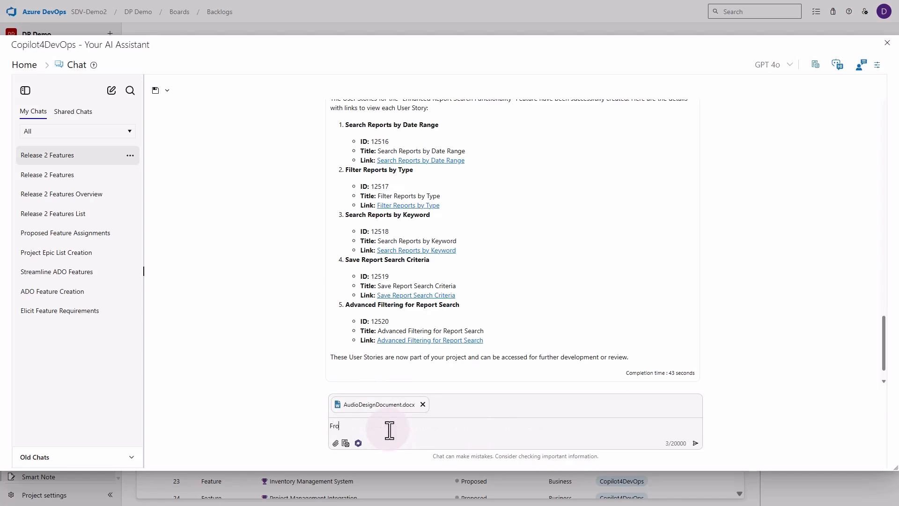
pyautogui.write('From this document generate')
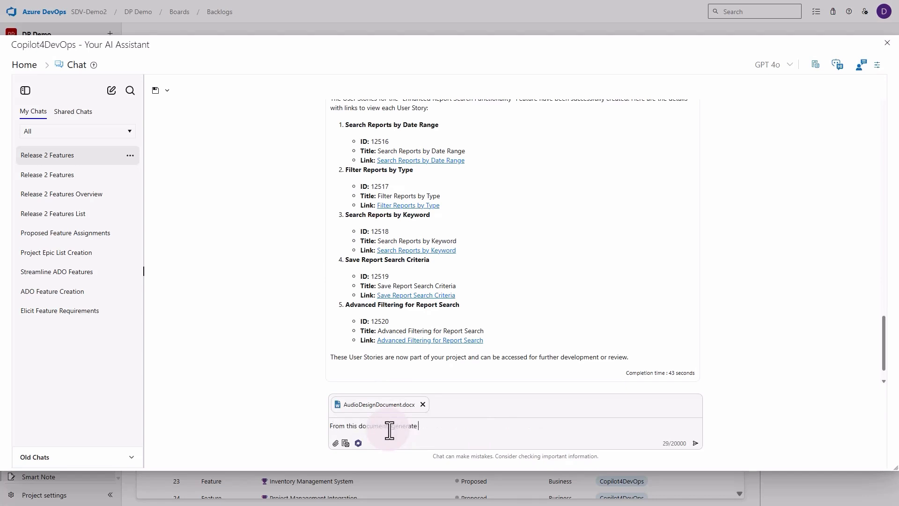
pyautogui.write('a list of Requirements')
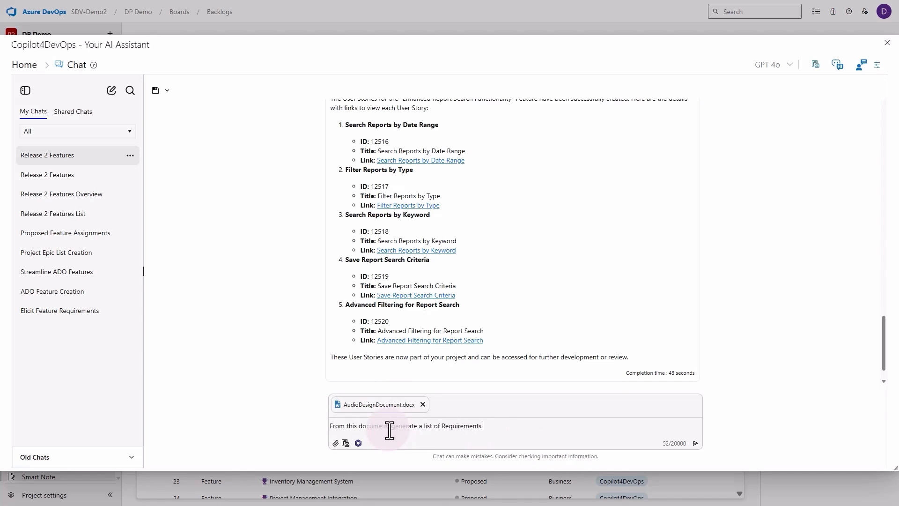
pyautogui.write('that can be used in my project')
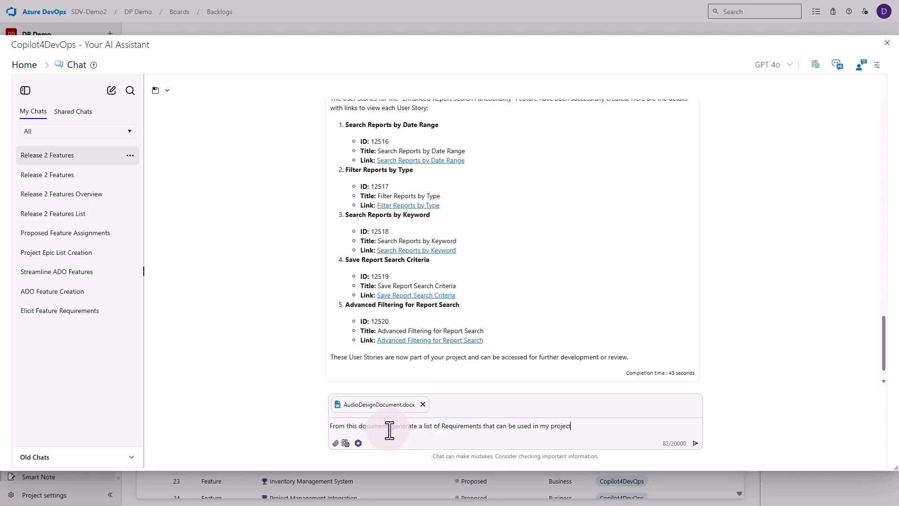
pyautogui.click(695, 443)
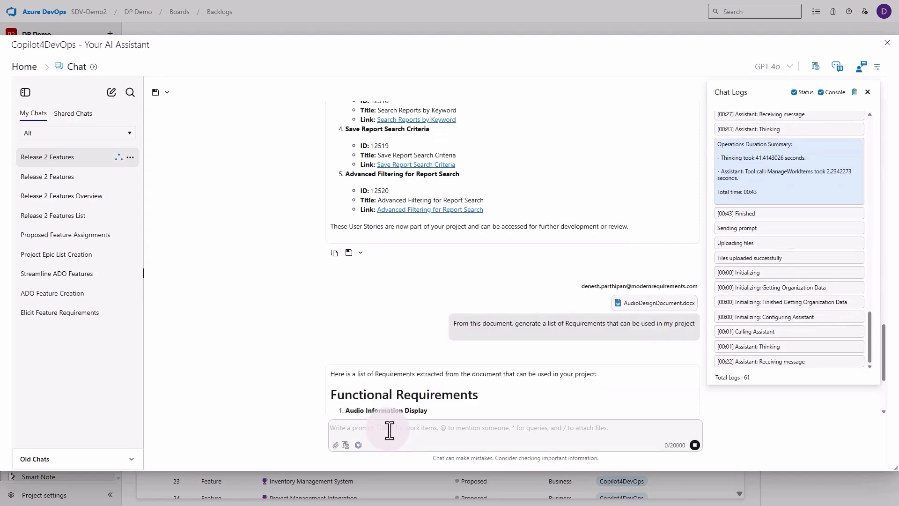
# - Scroll through the Functional and Non-Functional Requirements in the reply
pyautogui.scroll(-3)
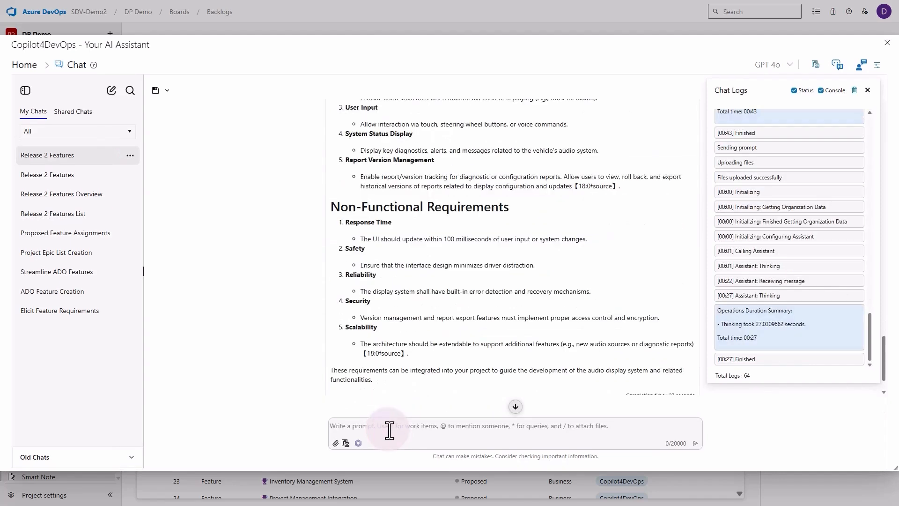
pyautogui.moveTo(330, 330)
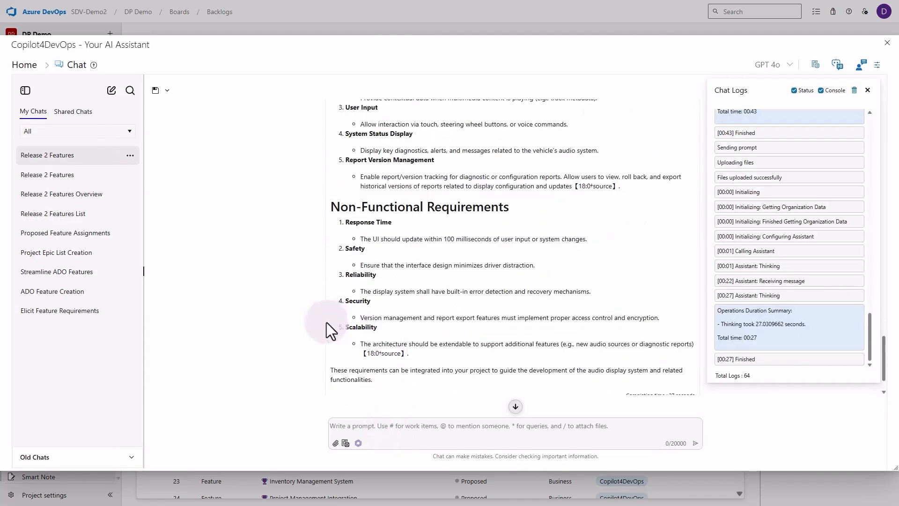
pyautogui.moveTo(281, 318)
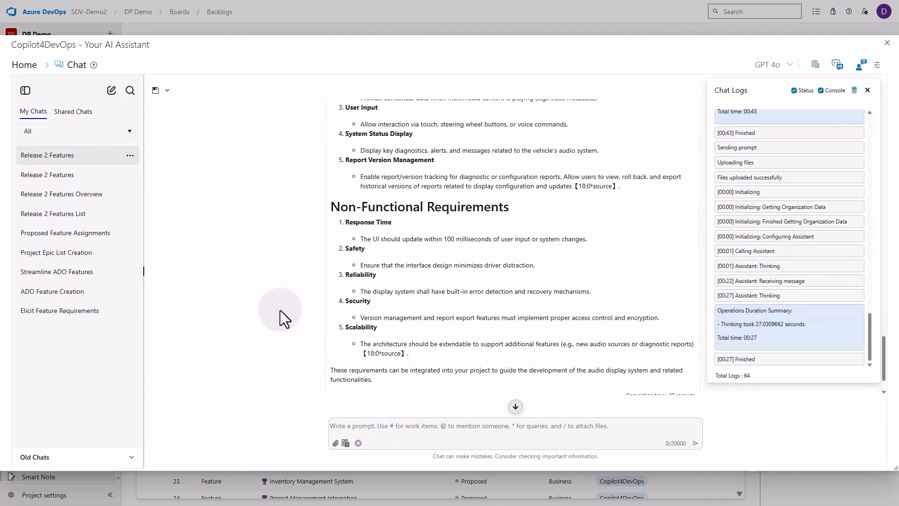
pyautogui.moveTo(330, 313)
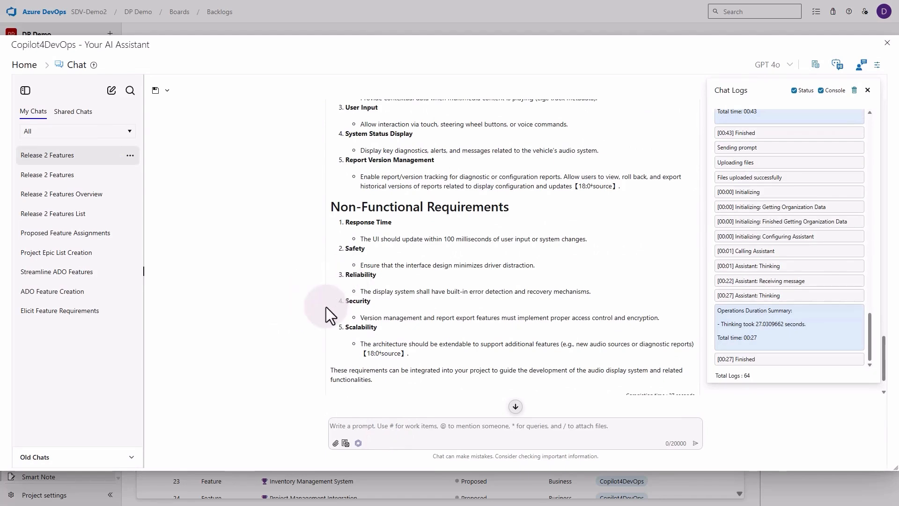
pyautogui.moveTo(438, 332)
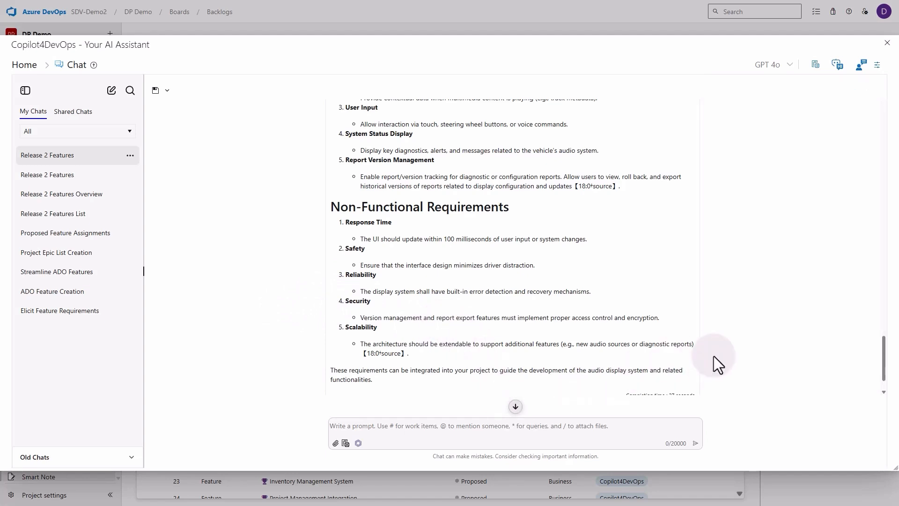
pyautogui.scroll(3)
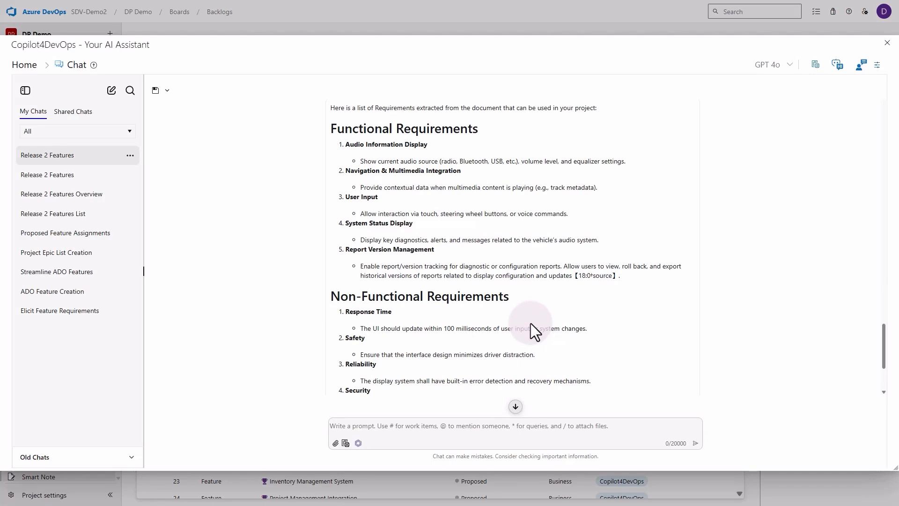
pyautogui.moveTo(172, 132)
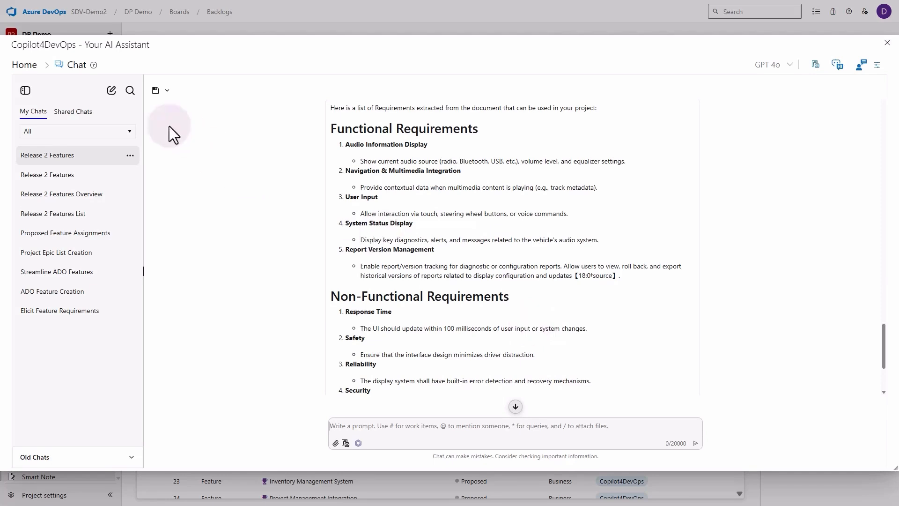